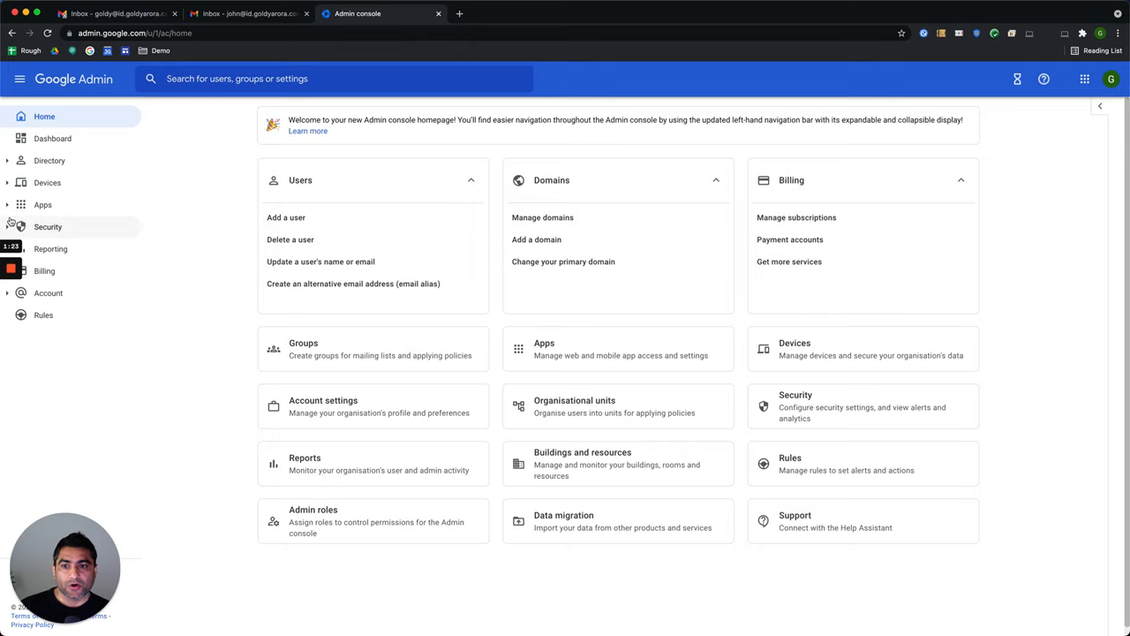
Open Google Workspace's Gmail settings and scroll the category list down to Compliance
left_click(43, 205)
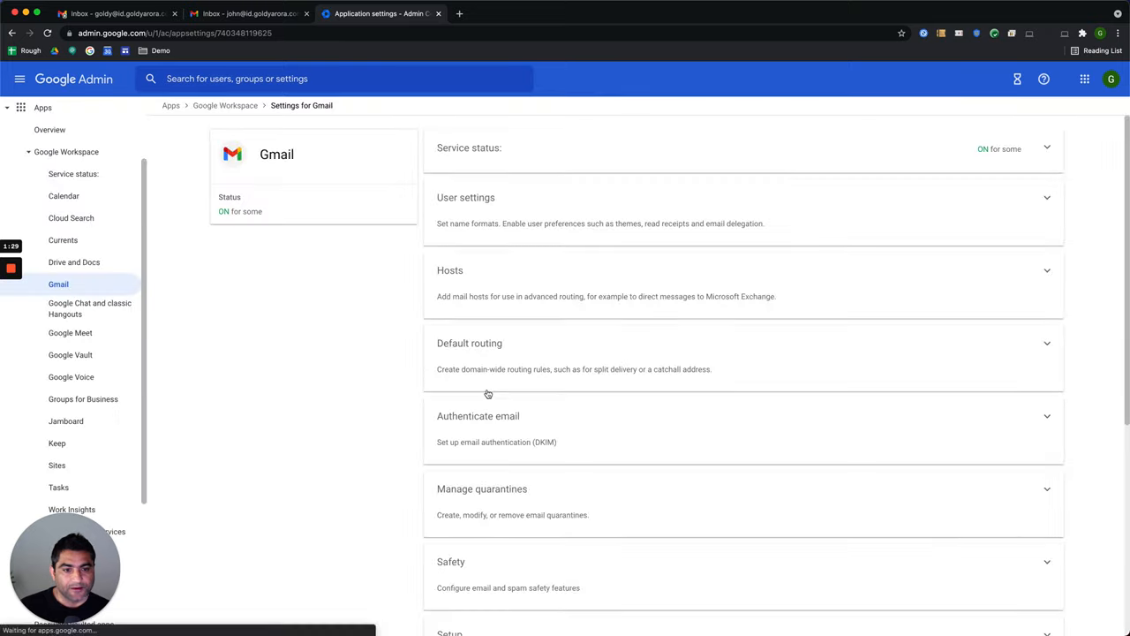
scroll("down", 3)
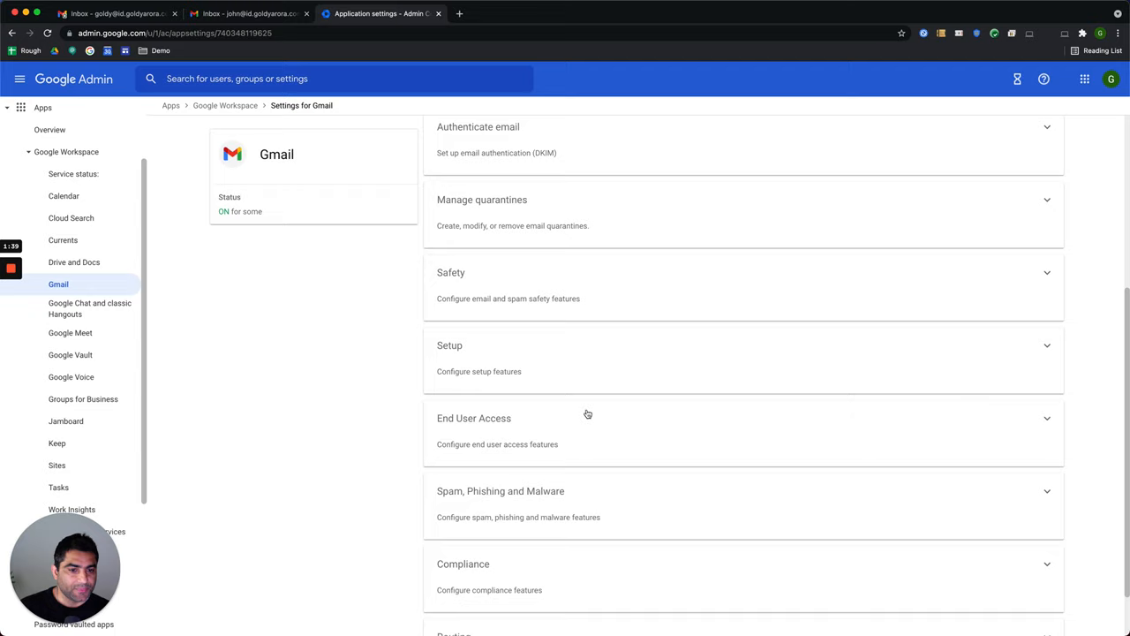
scroll("down", 3)
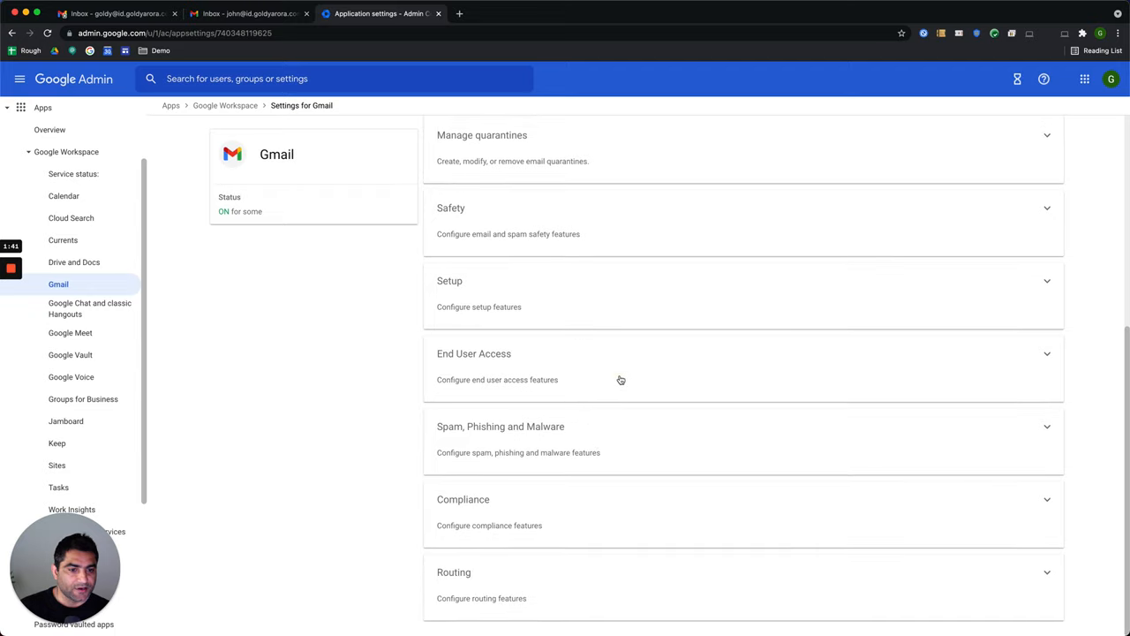
left_click(473, 353)
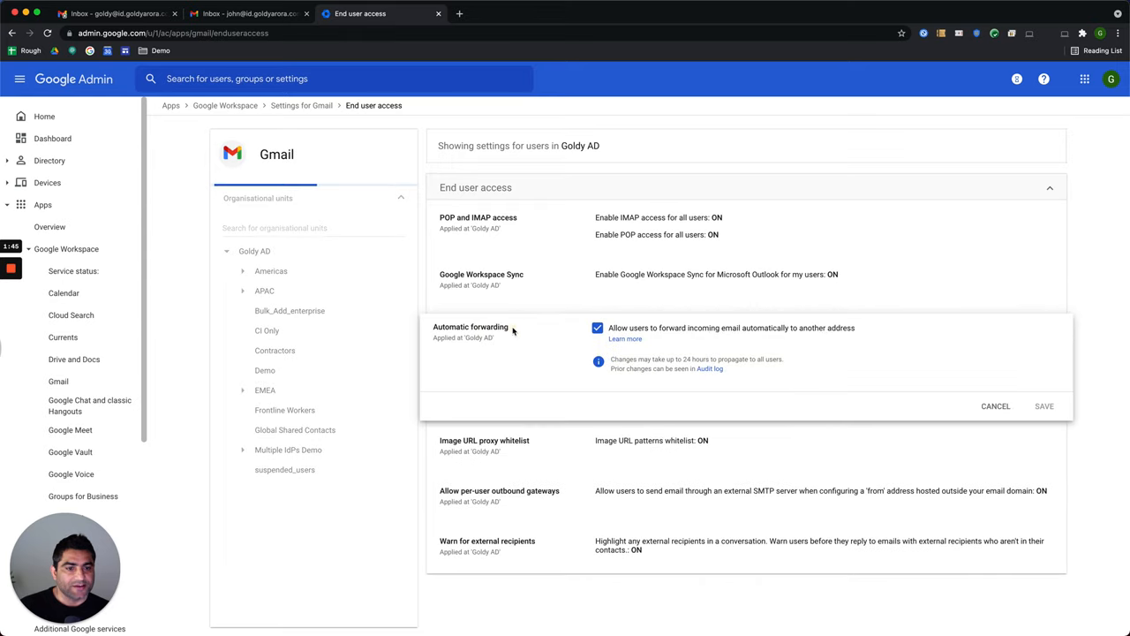
left_click(226, 251)
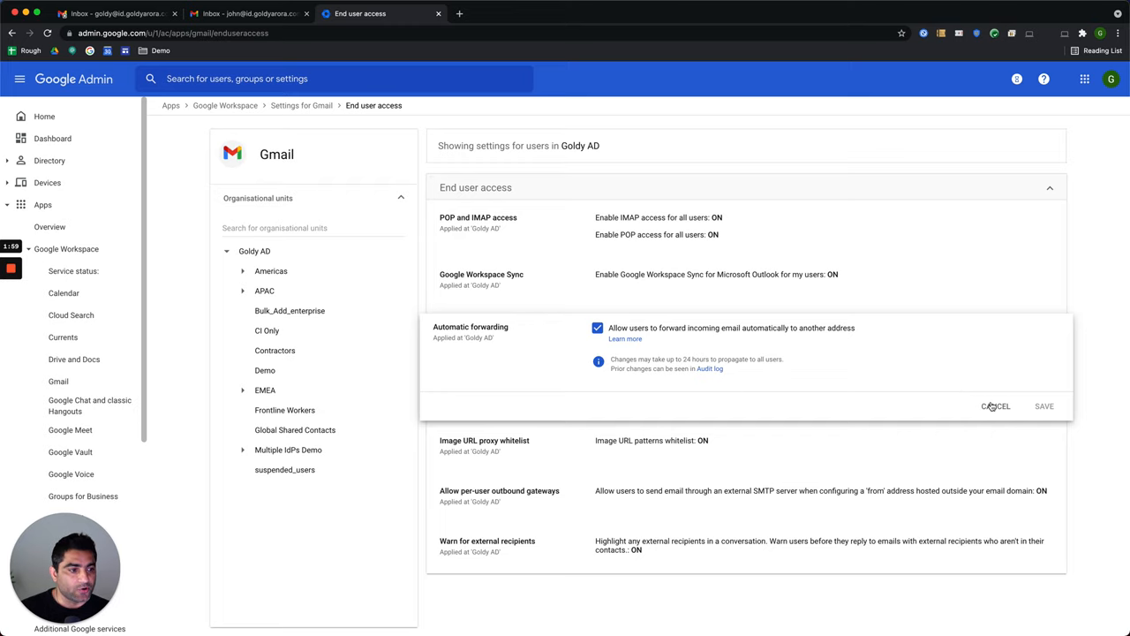
left_click(996, 404)
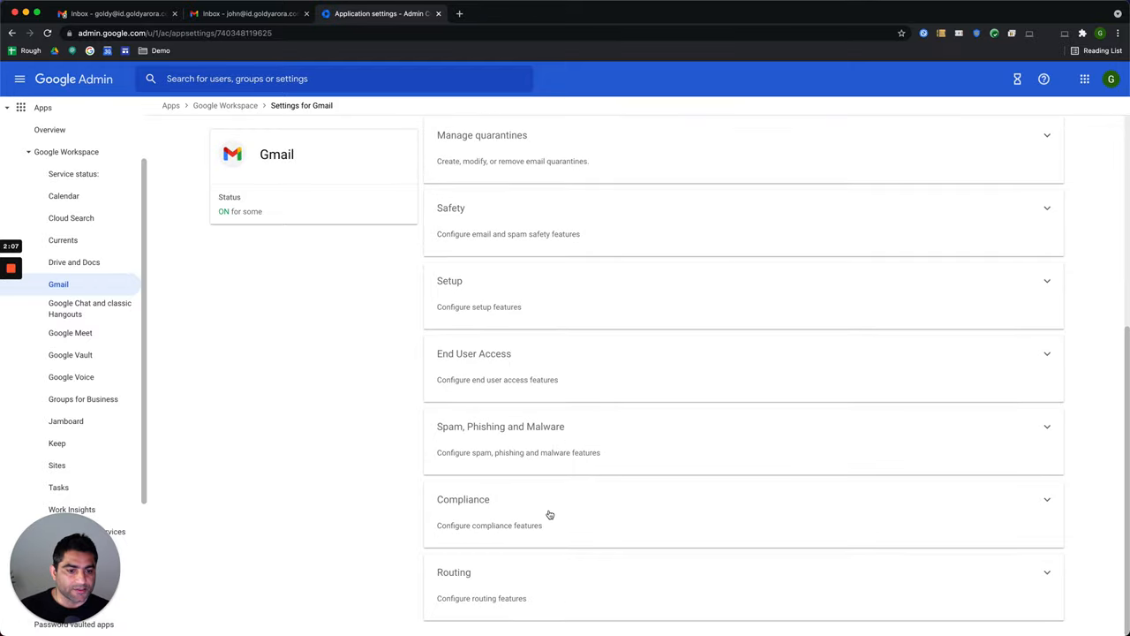
Open Gmail's Compliance settings and start configuring a new Content compliance rule
left_click(1047, 497)
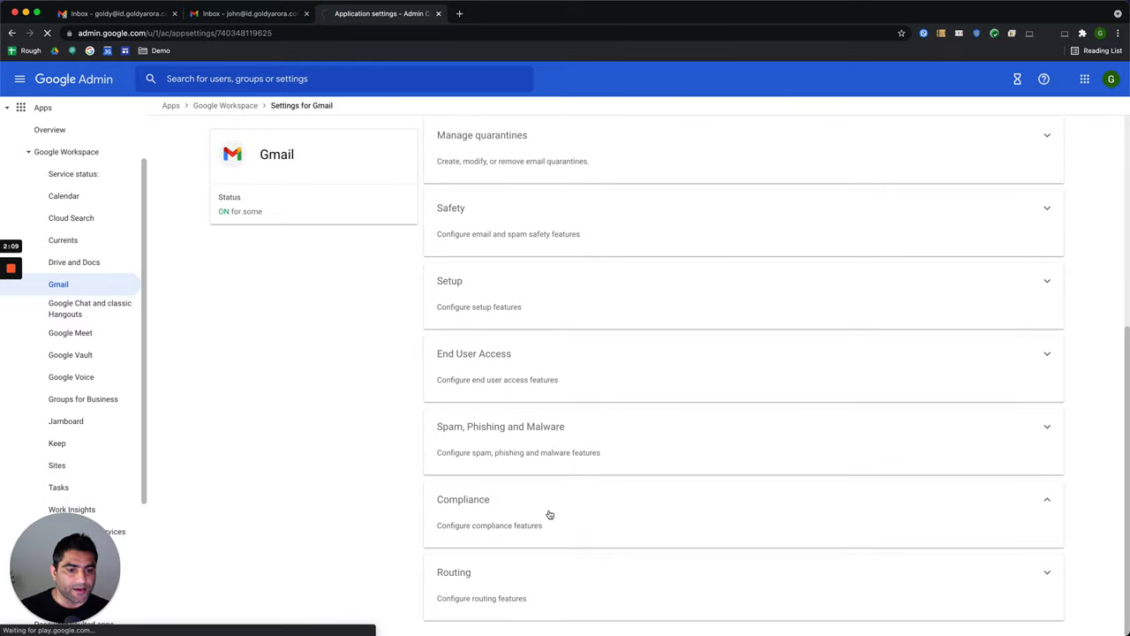
left_click(463, 498)
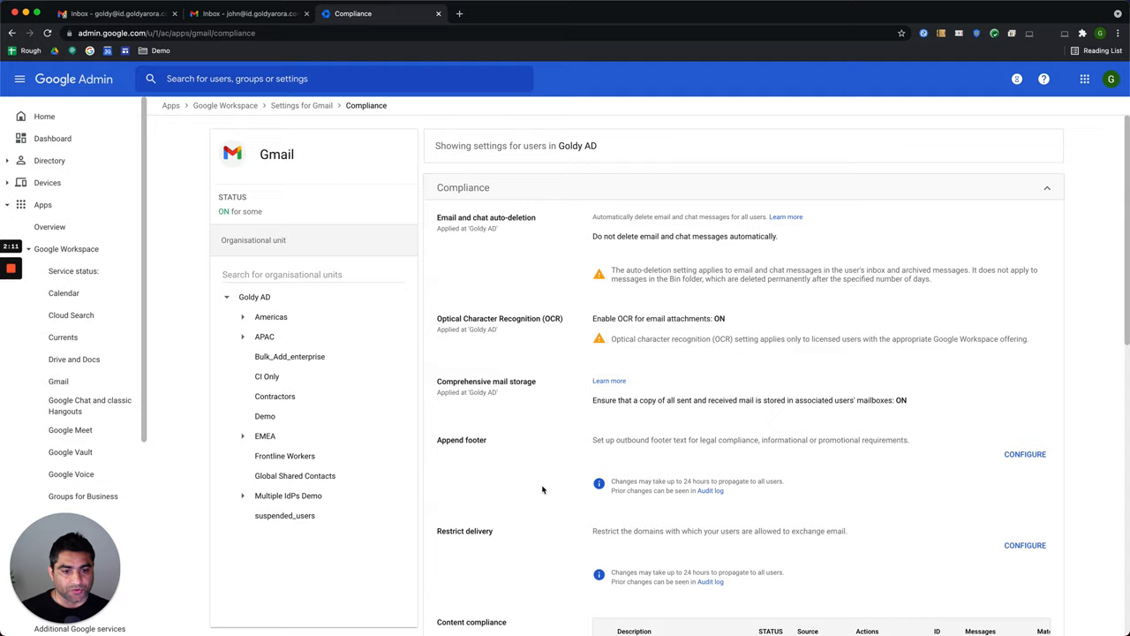
scroll("down", 3)
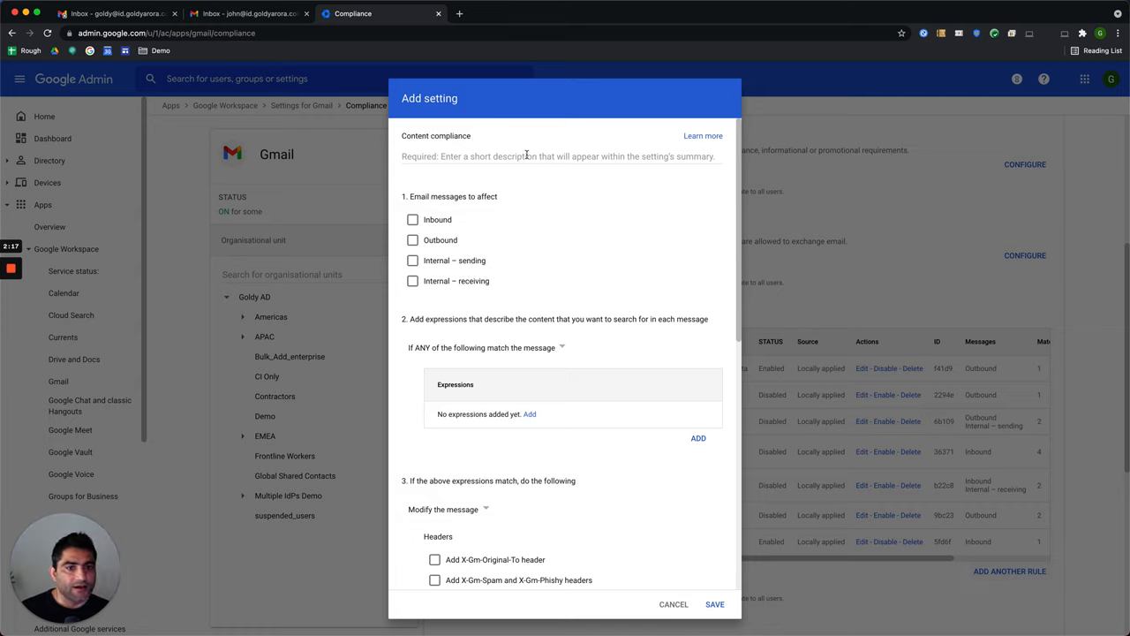
Describe the rule as 'stop external forwarding' and limit it to outbound messages
left_click(556, 155)
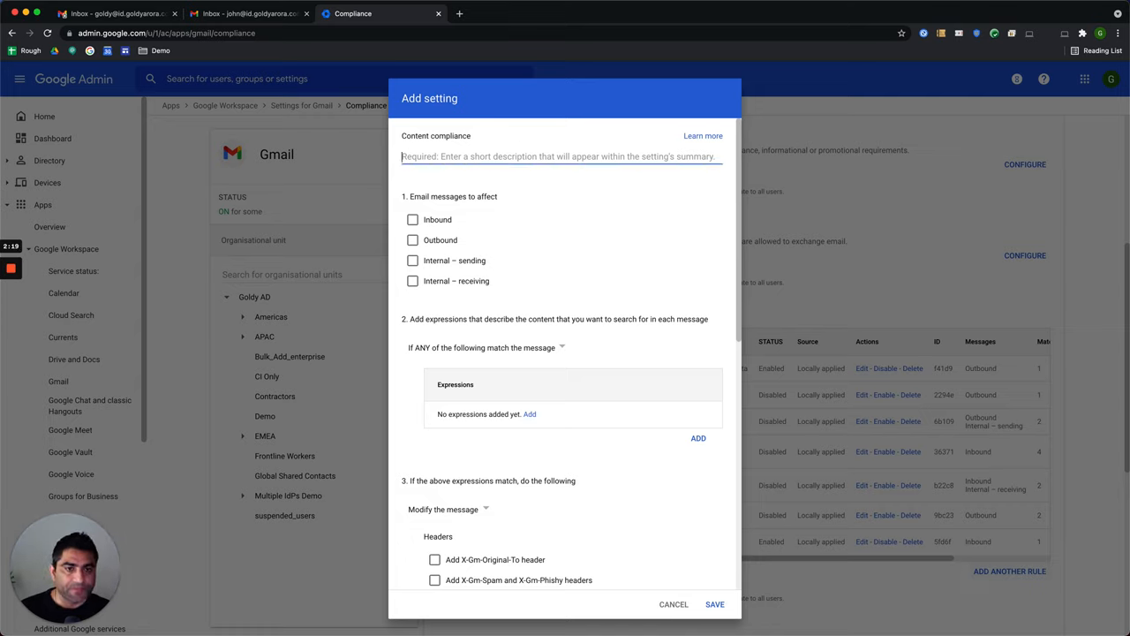
type("stop external fo")
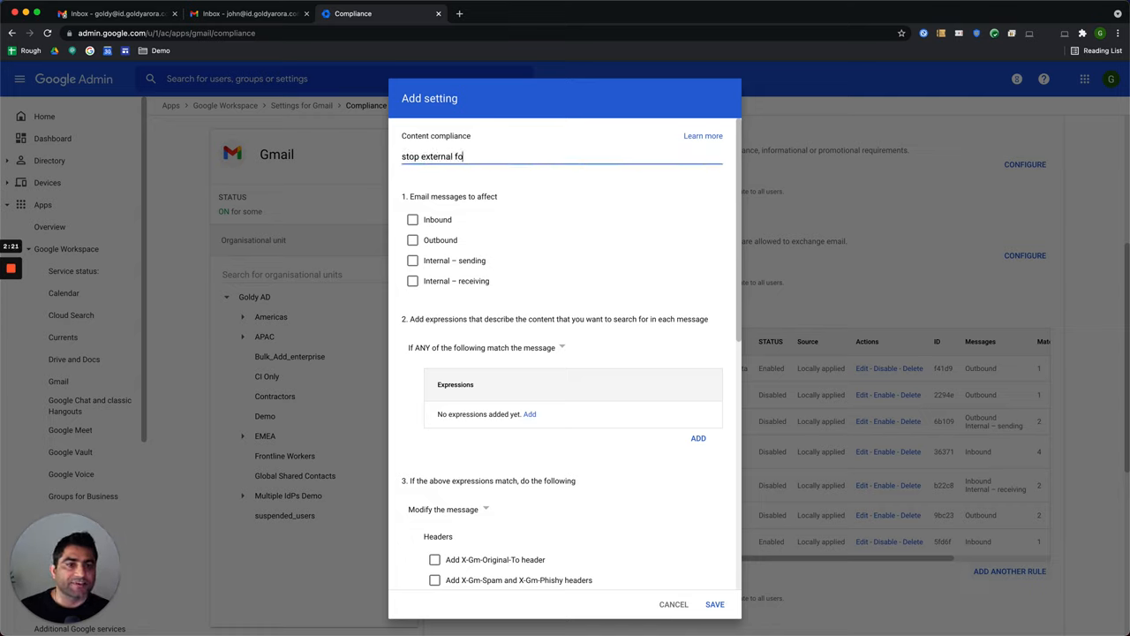
type("rwarding")
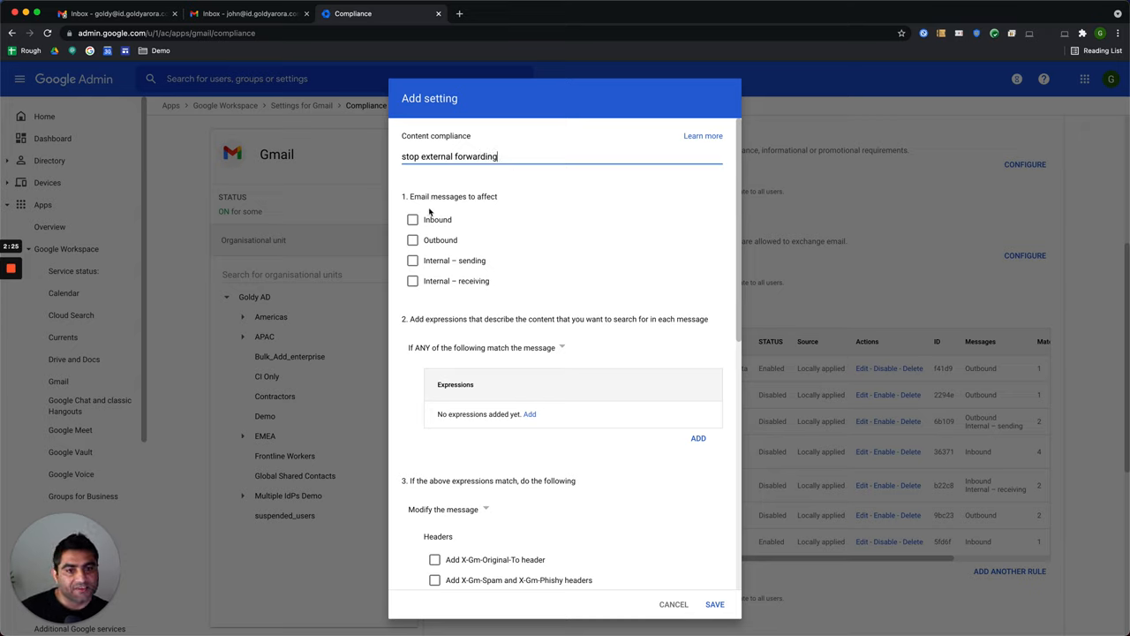
double_click(452, 196)
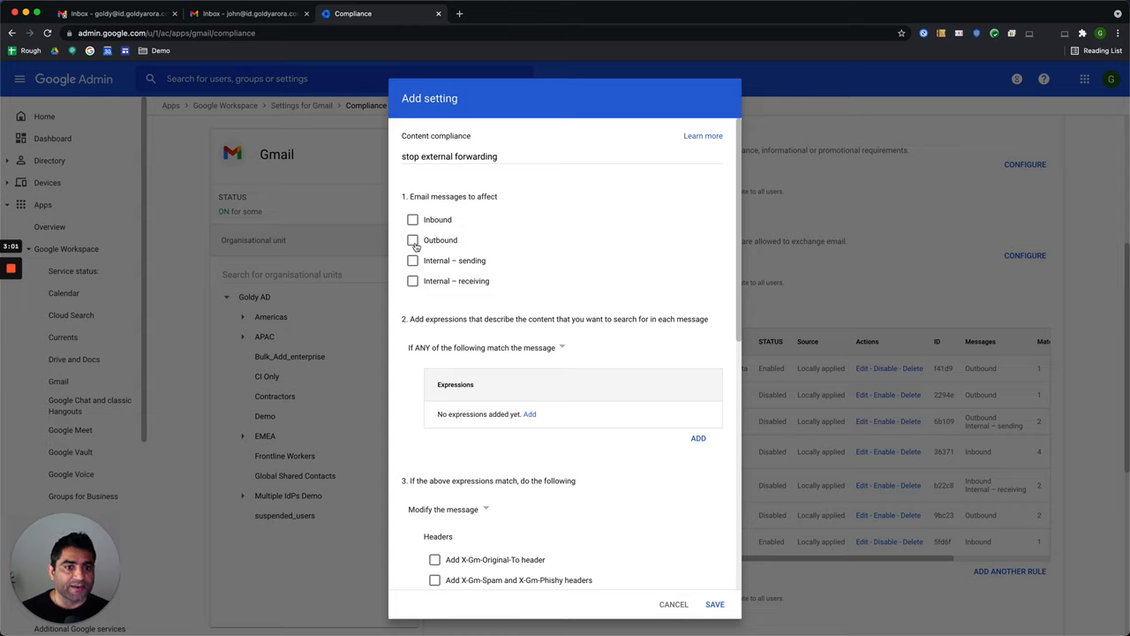
left_click(413, 240)
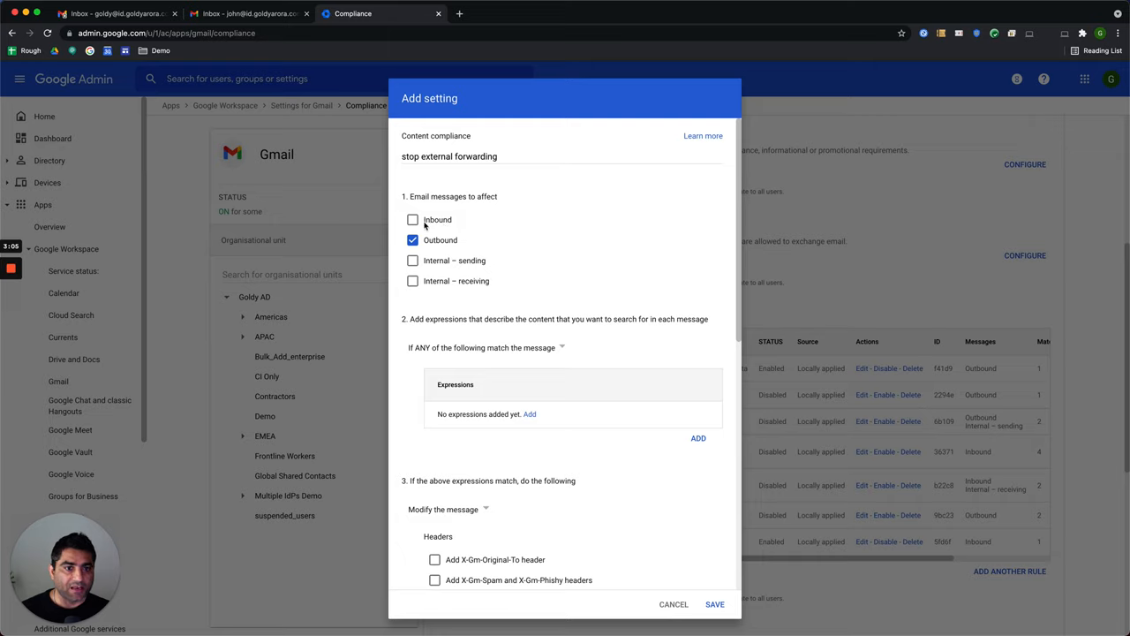
mouse_move(427, 222)
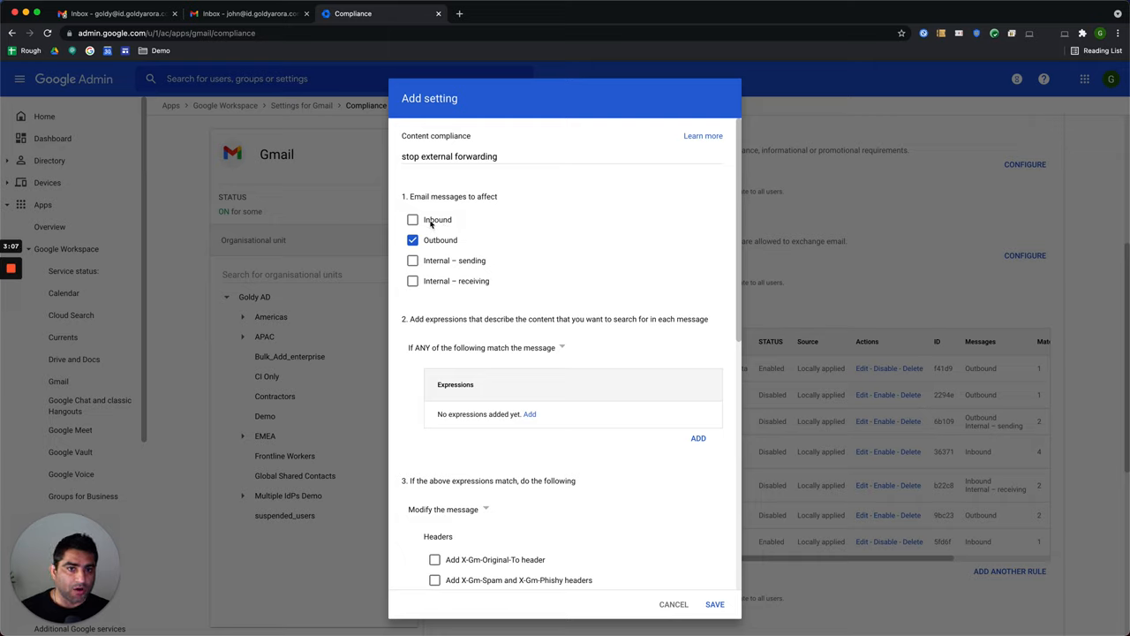
mouse_move(496, 275)
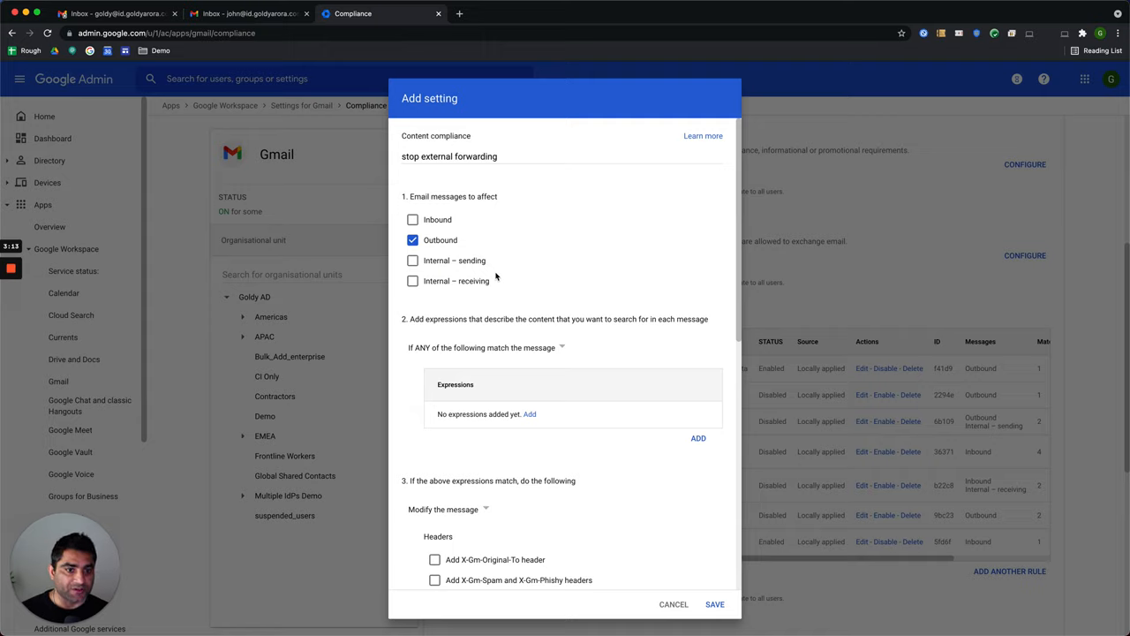
scroll("down", 3)
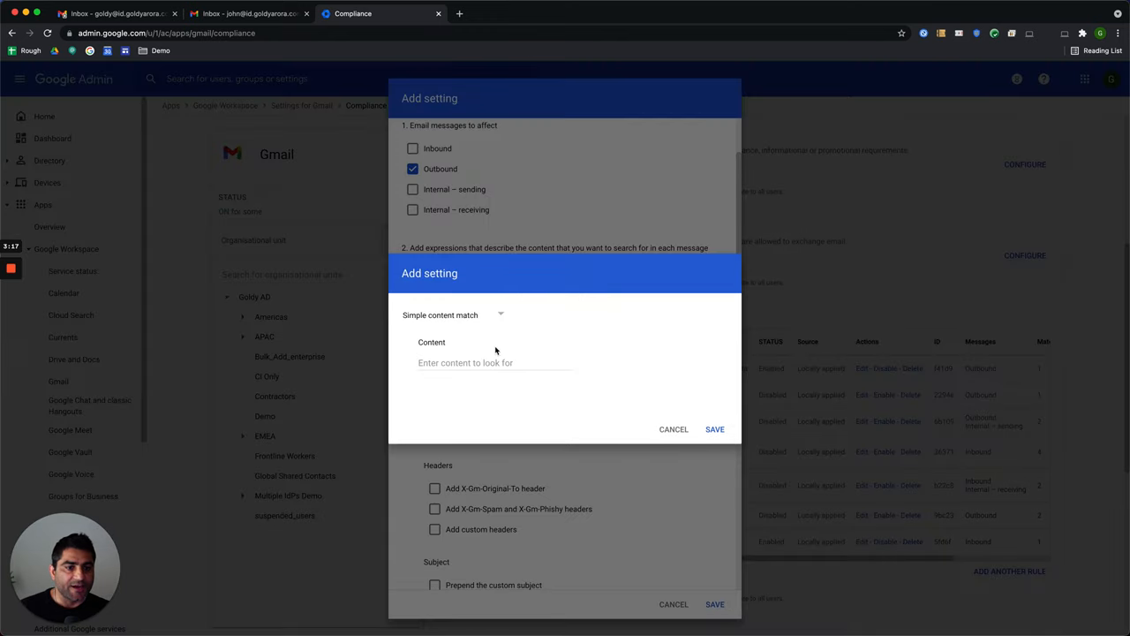
Set the expression to Advanced content match, then switch to the Gmail bounce notice to find text to match
left_click(455, 314)
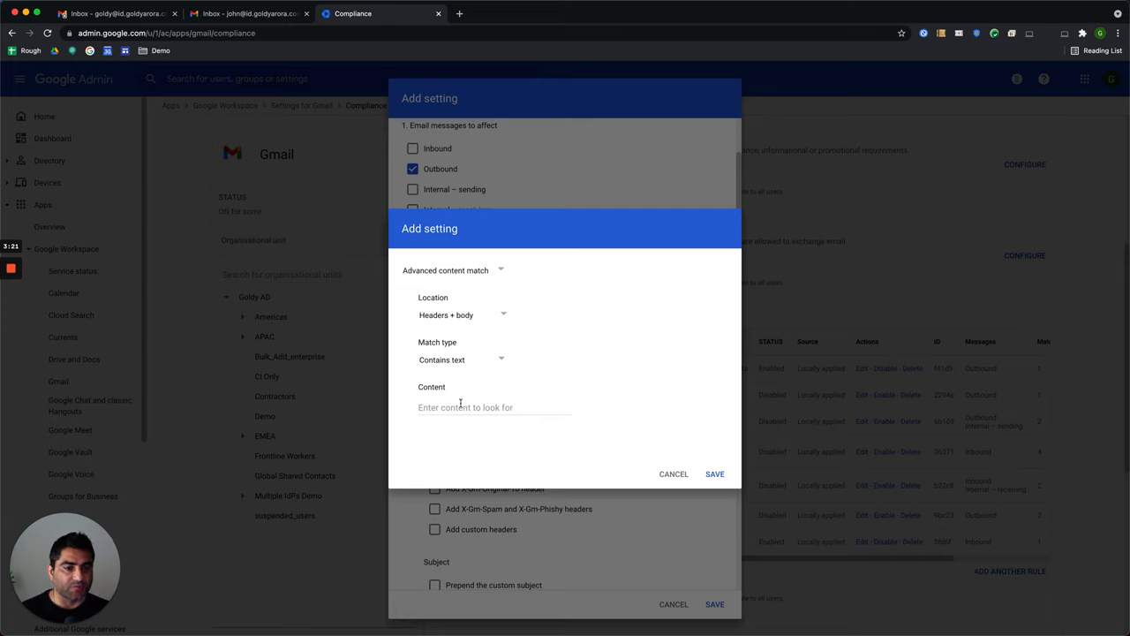
left_click(495, 406)
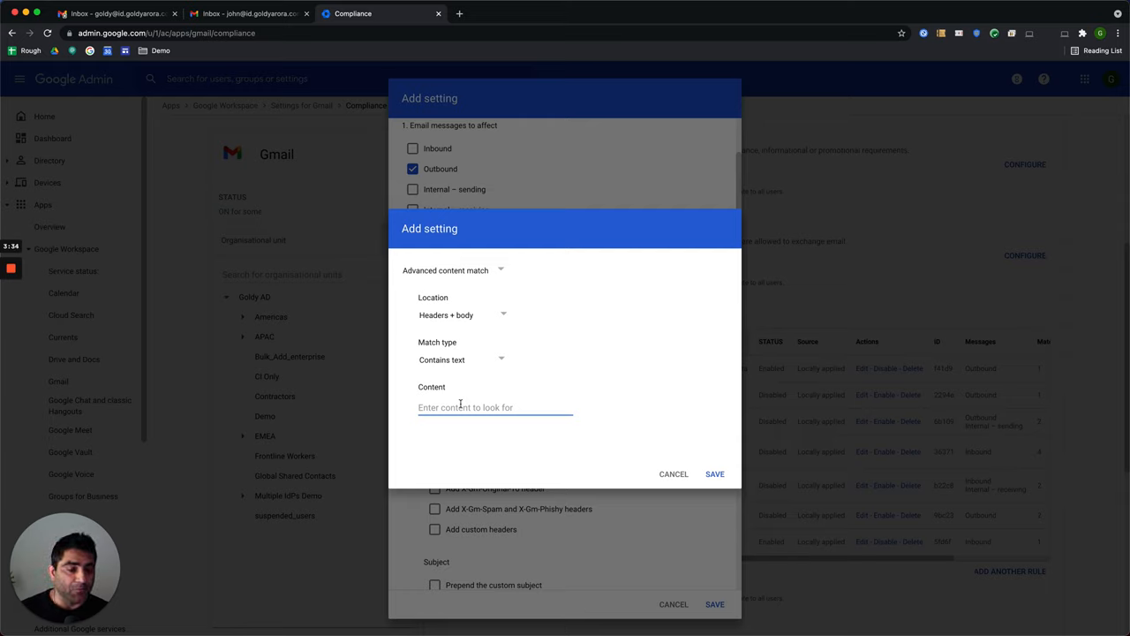
left_click(494, 406)
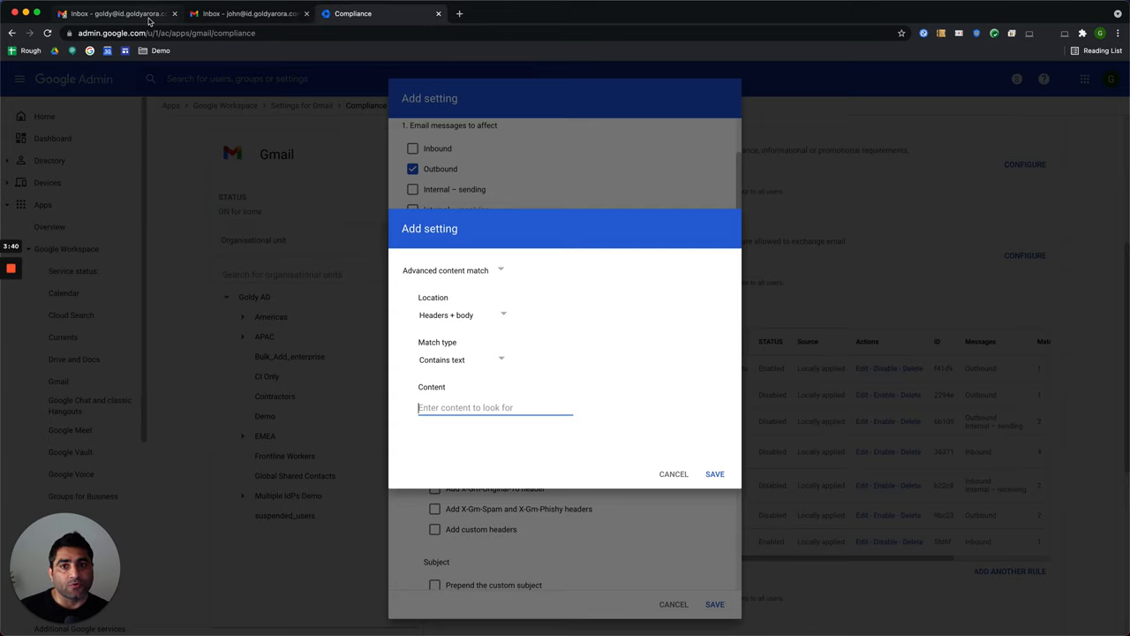
left_click(115, 14)
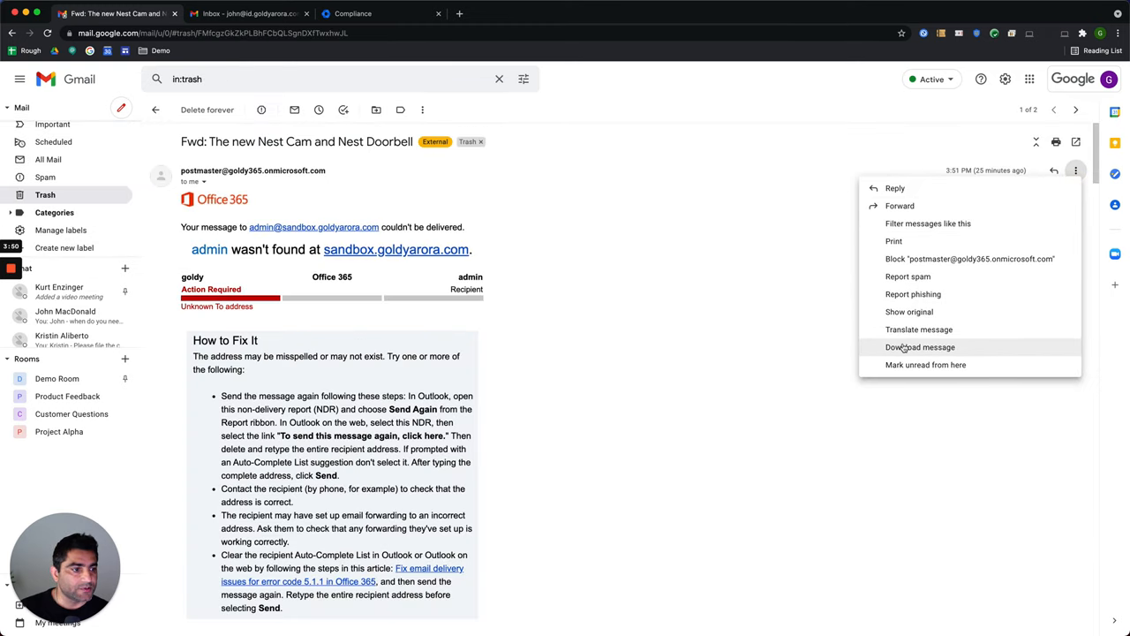
Show the bounce's original source and search it for the 'Forwarded message' marker line
left_click(907, 311)
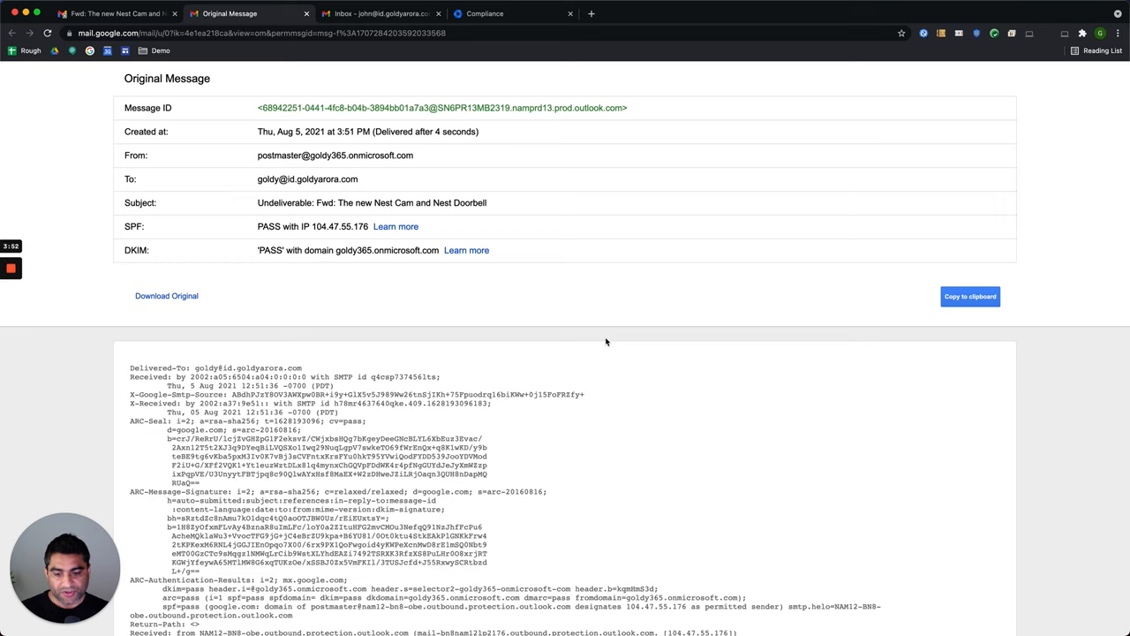
type("forw")
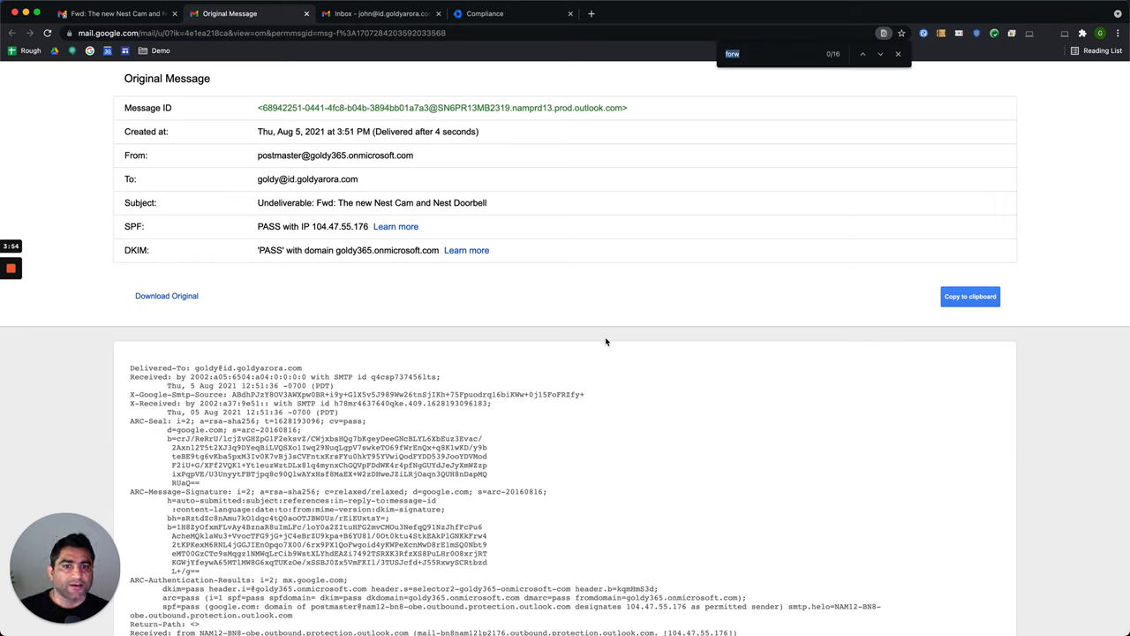
type("fwd")
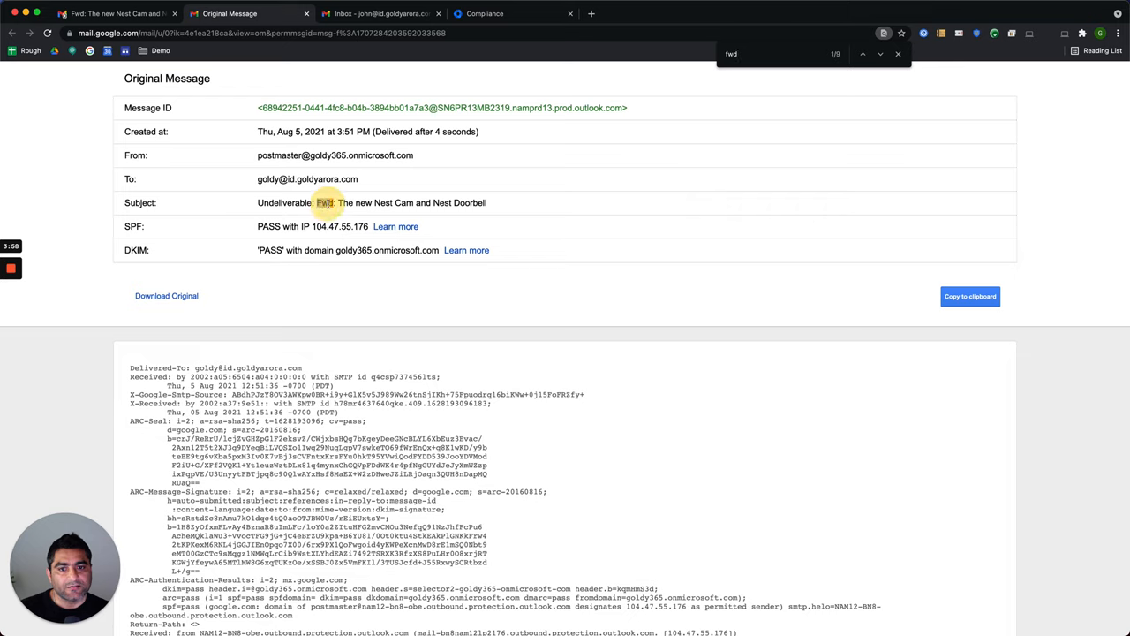
double_click(325, 201)
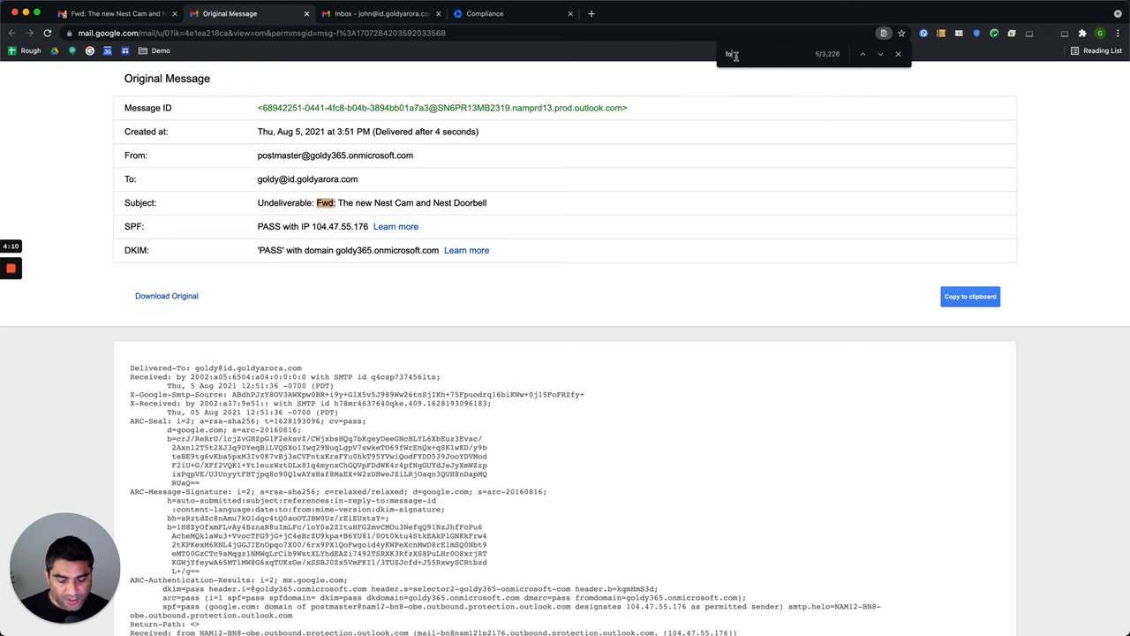
type("forward")
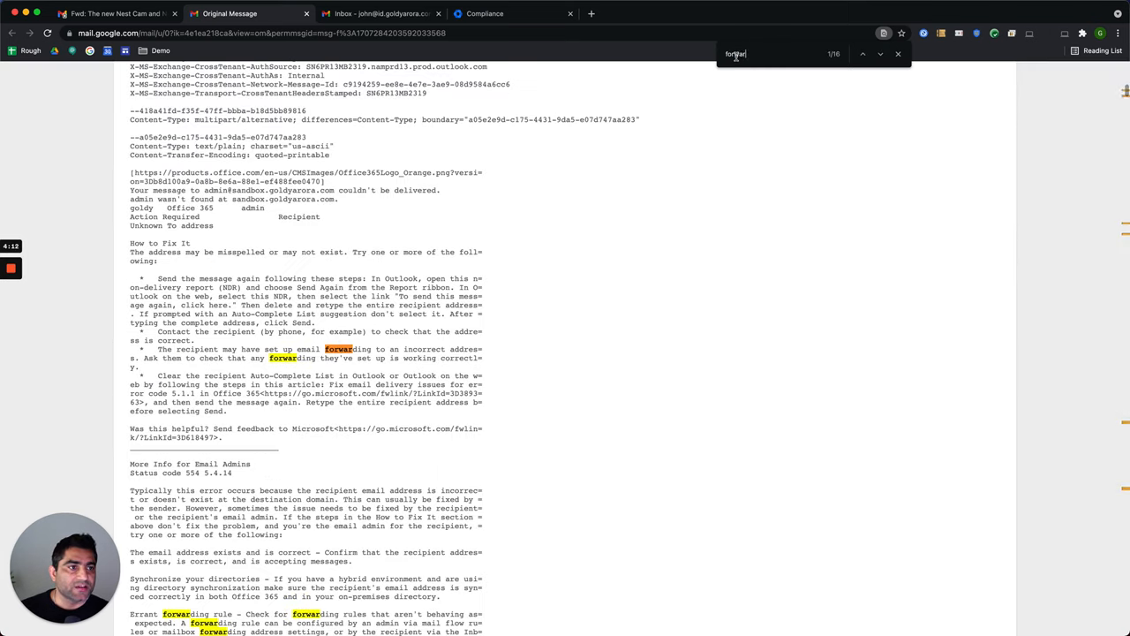
left_click(879, 53)
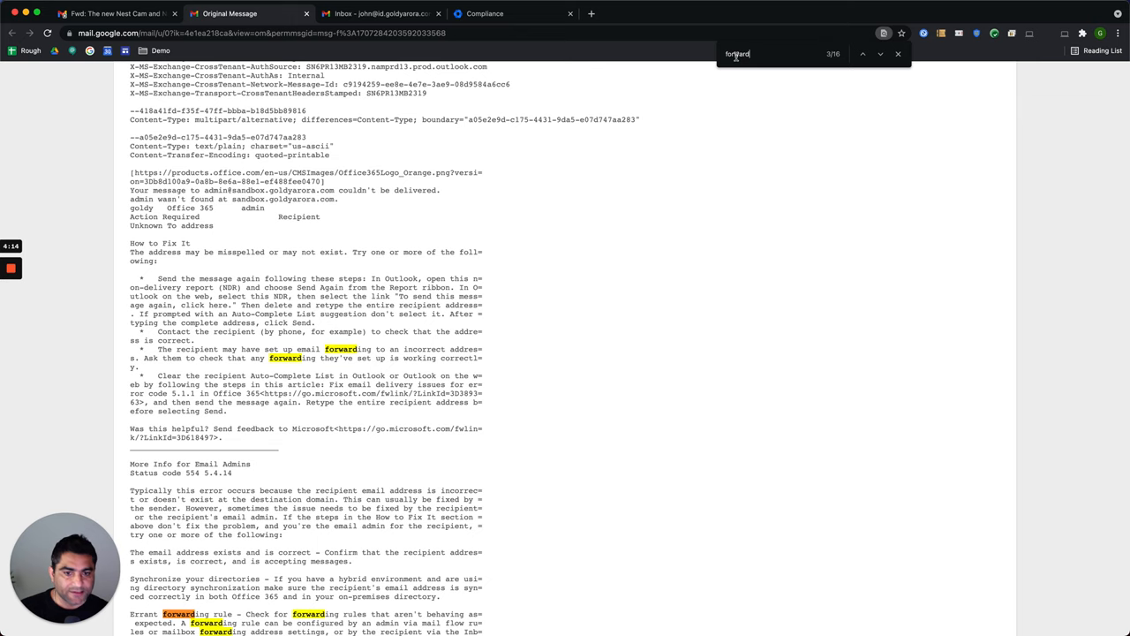
left_click(879, 53)
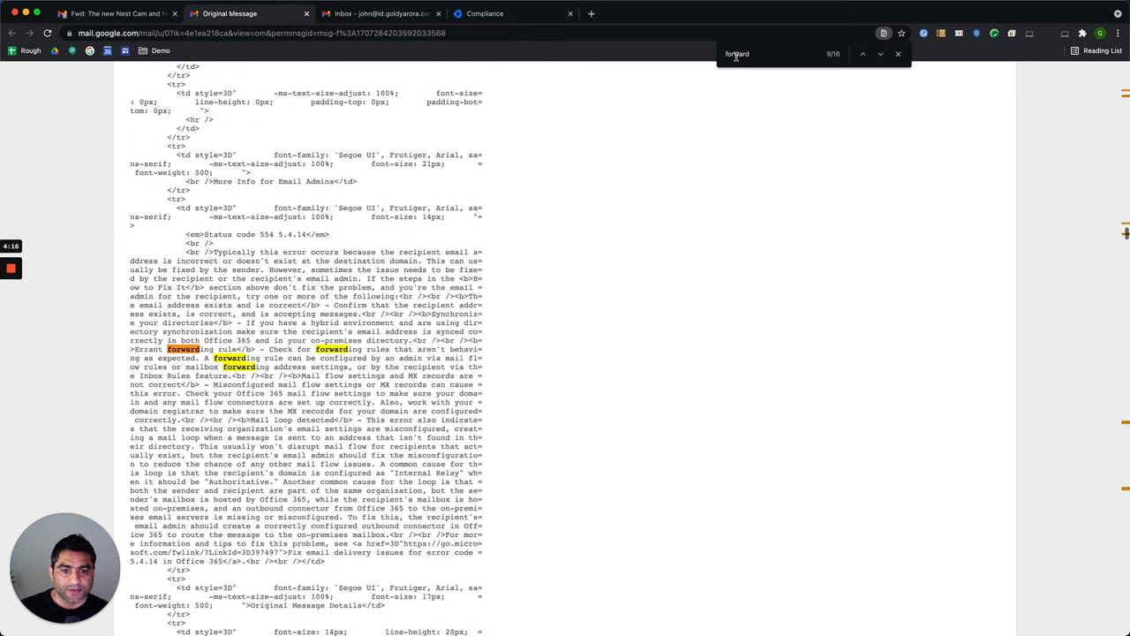
left_click(879, 53)
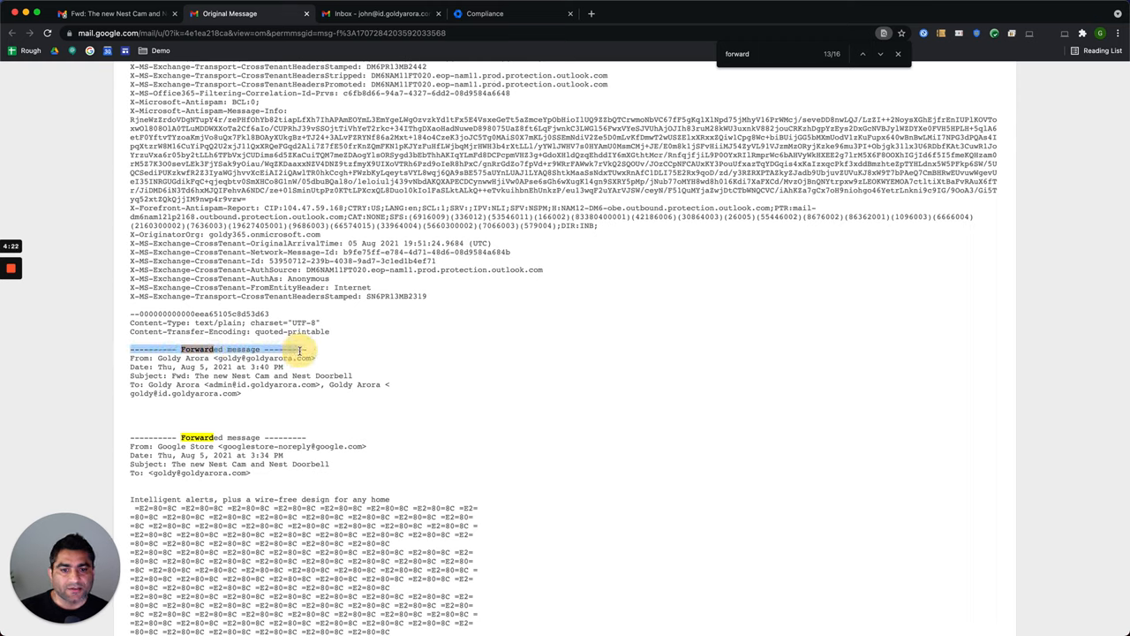
Copy the '---------- Forwarded message ---------' marker text for the rule's expression
right_click(300, 353)
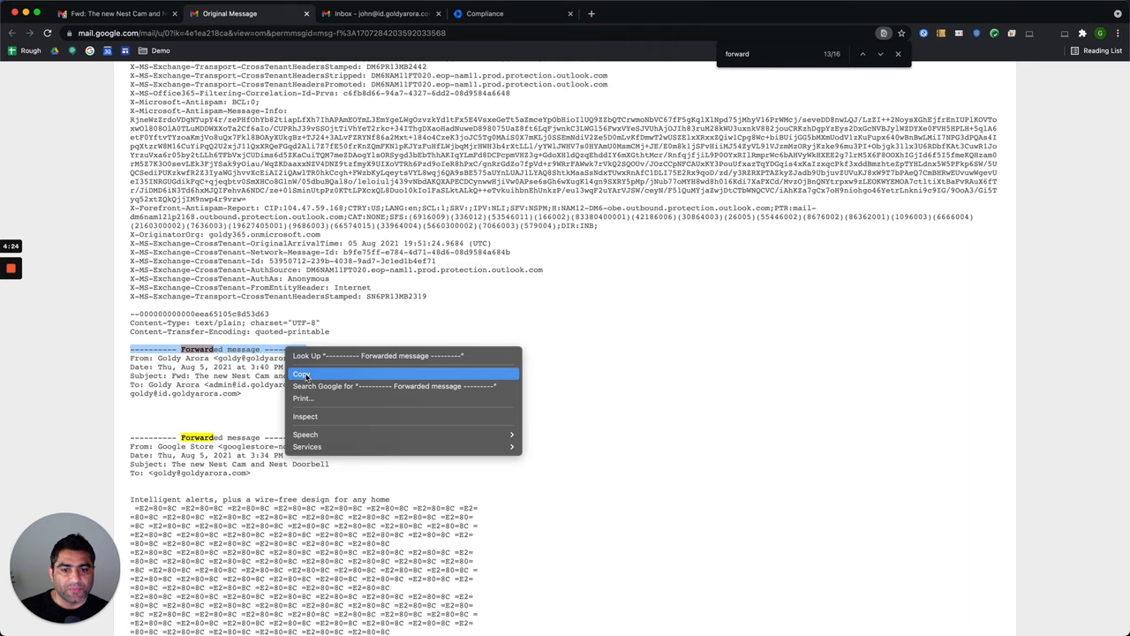
left_click(484, 14)
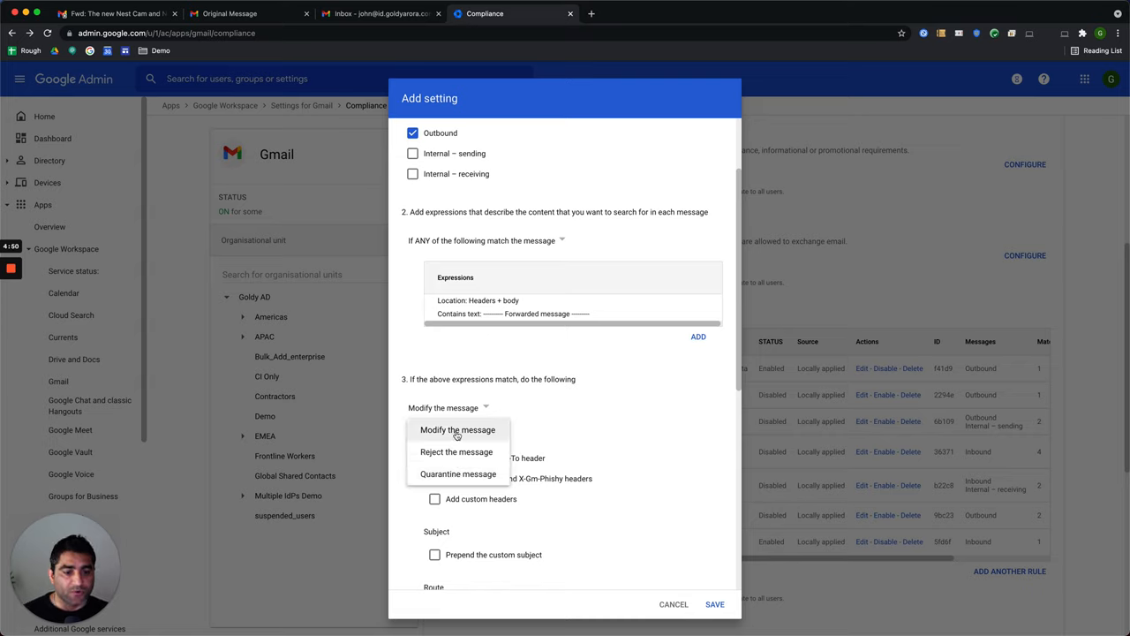
Make the rule reject matches with a notice that outside-company forwarding isn't allowed, contact admin for more information
left_click(455, 452)
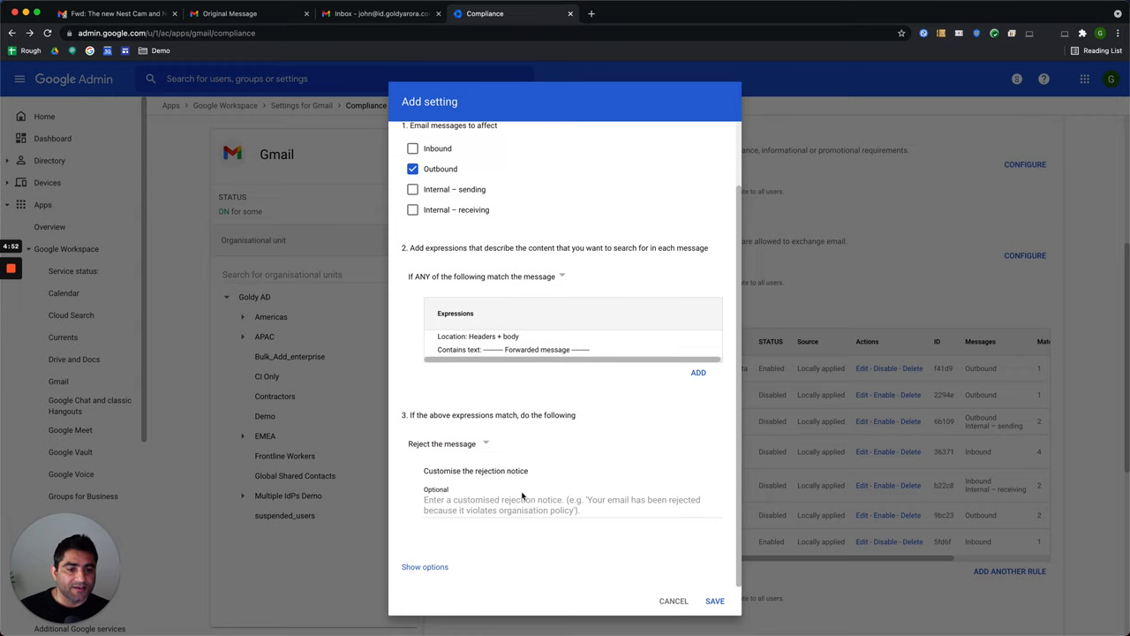
left_click(572, 503)
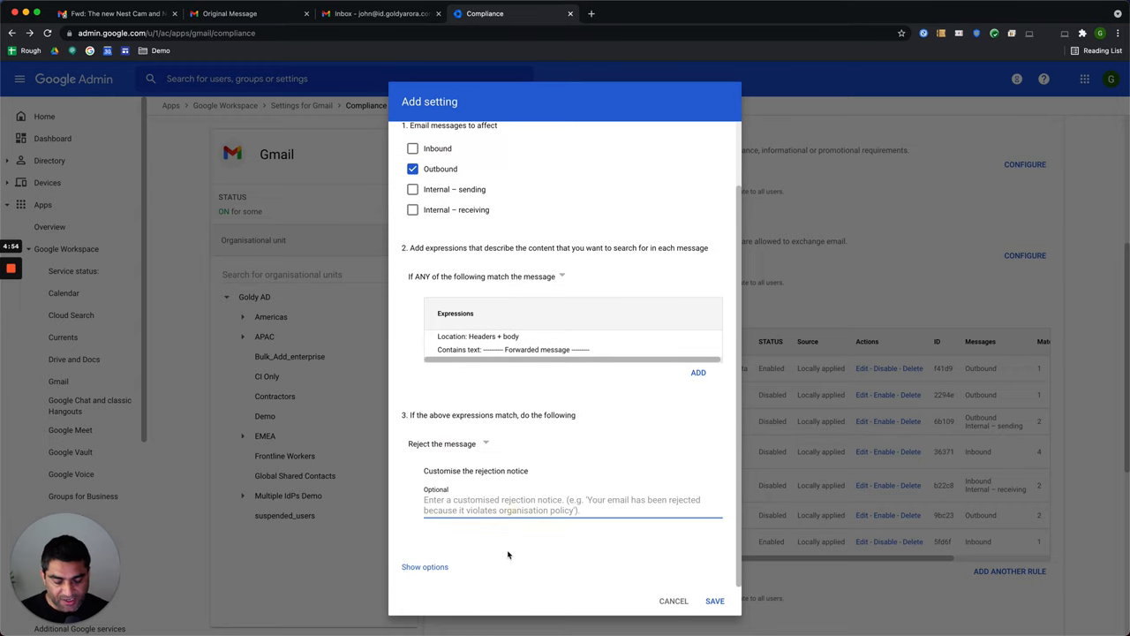
type("outside company email forwarding is not allowed, please contact your IUT")
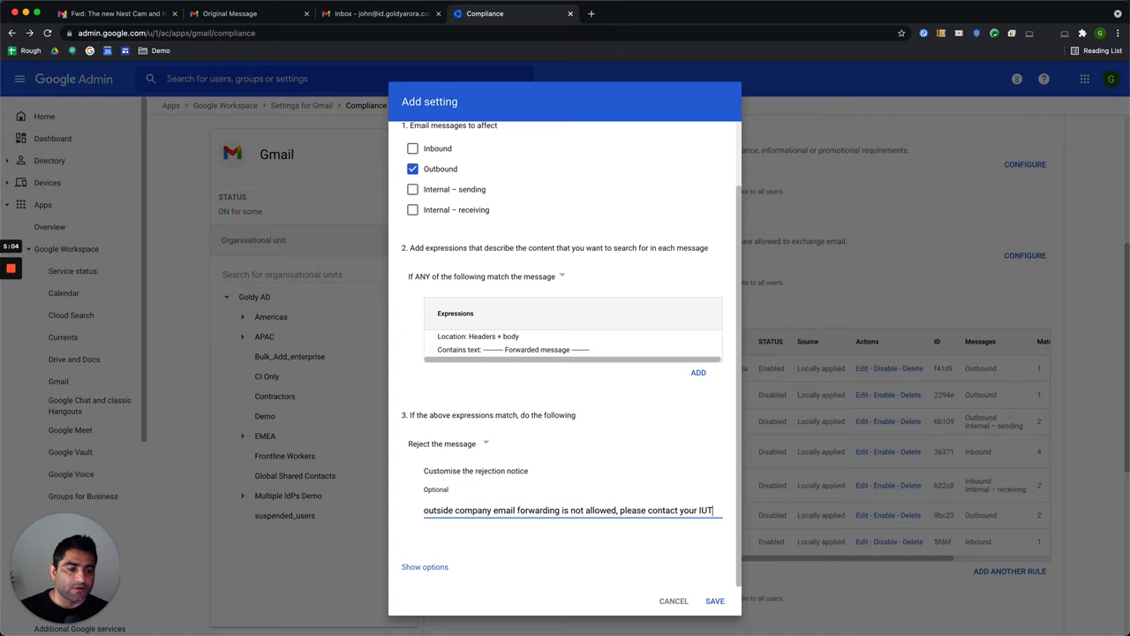
type("admin if y")
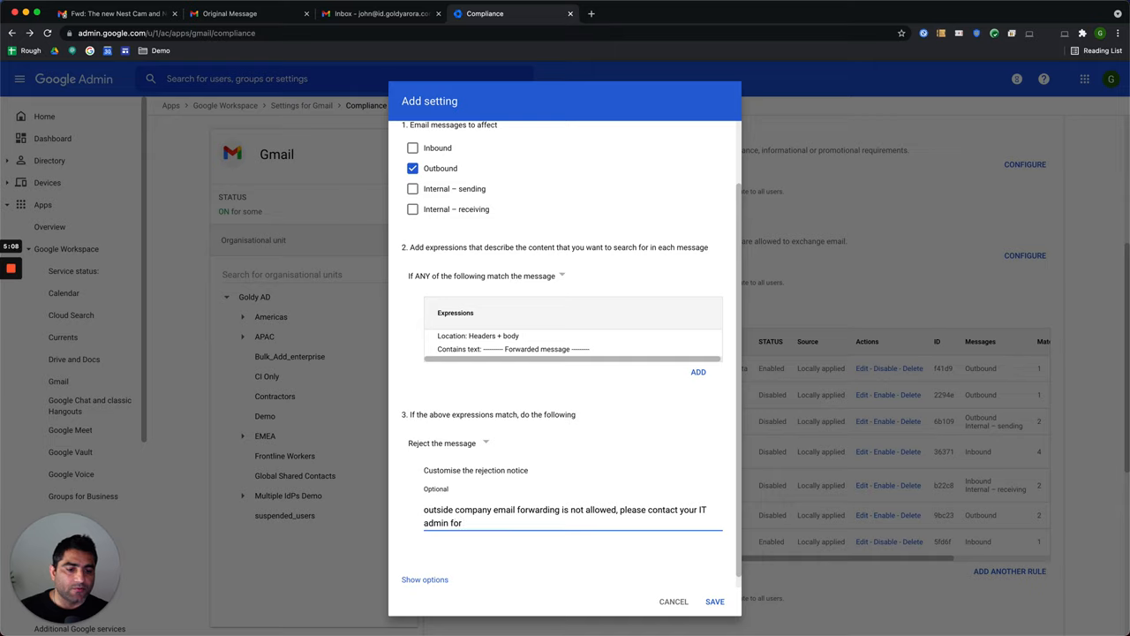
type("more infor")
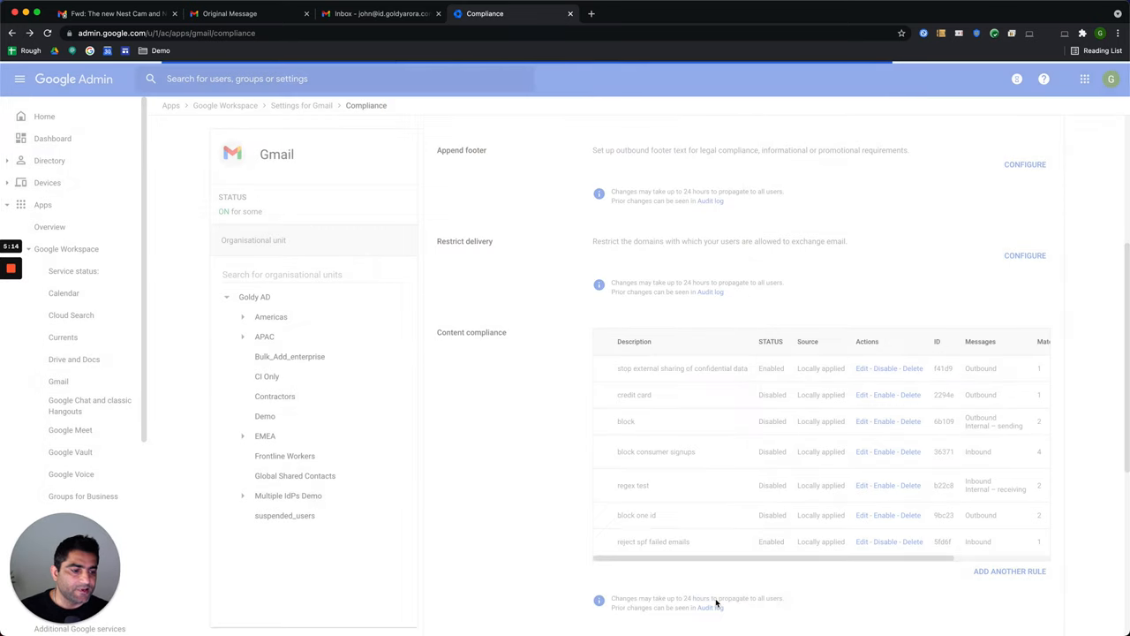
mouse_move(727, 584)
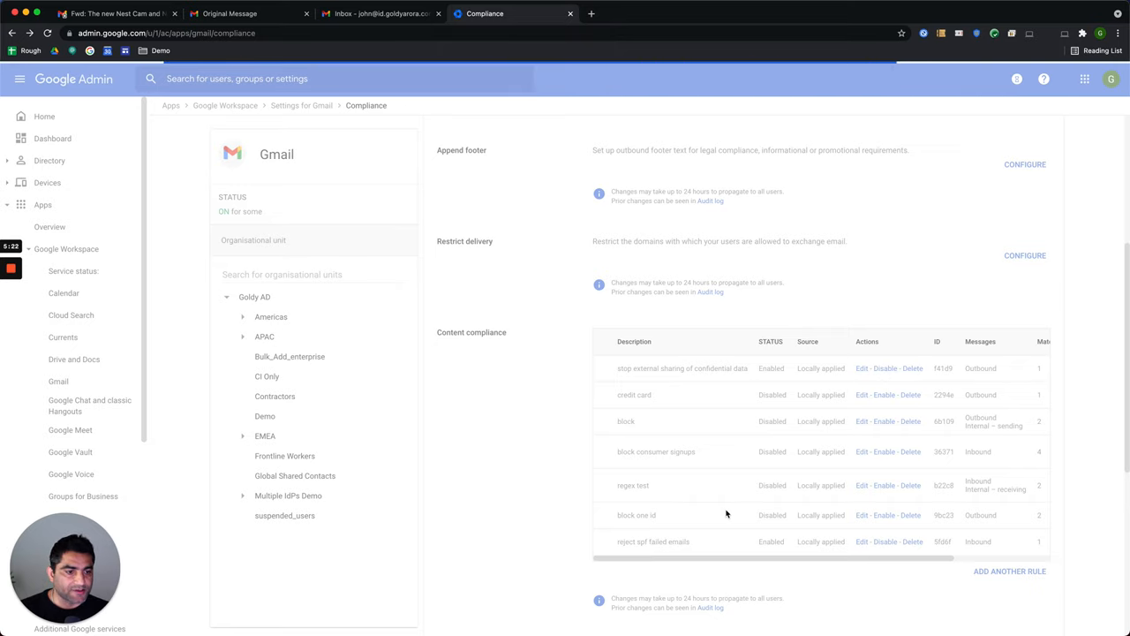
Confirm 'stop external forwarding' shows Enabled in the Content compliance list, then go to the recipient's inbox
scroll("down", 3)
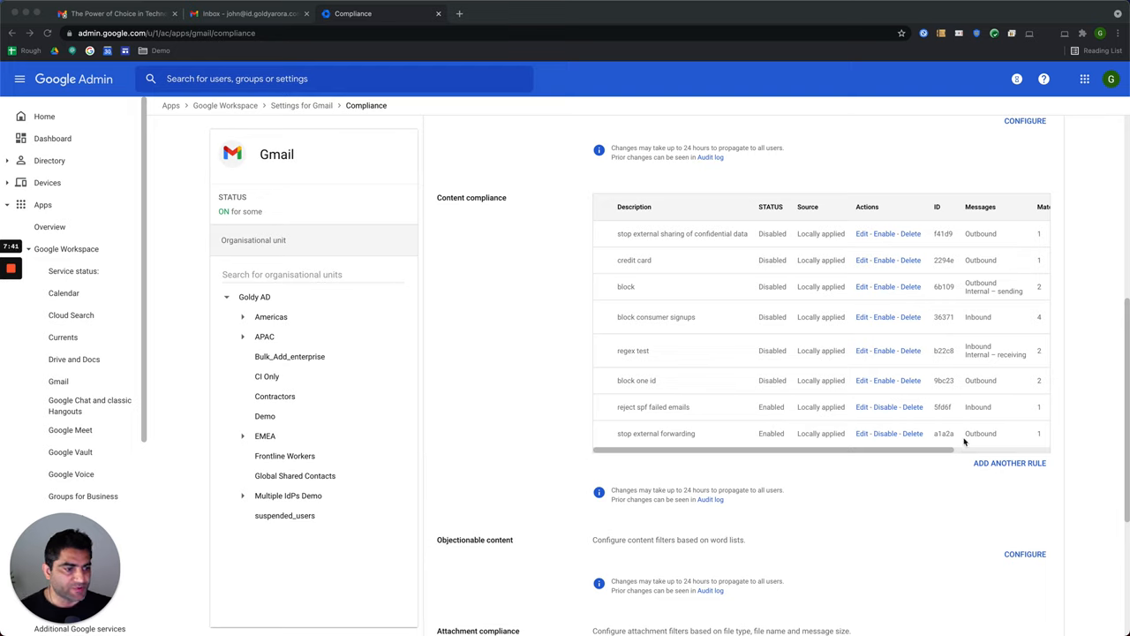
mouse_move(886, 441)
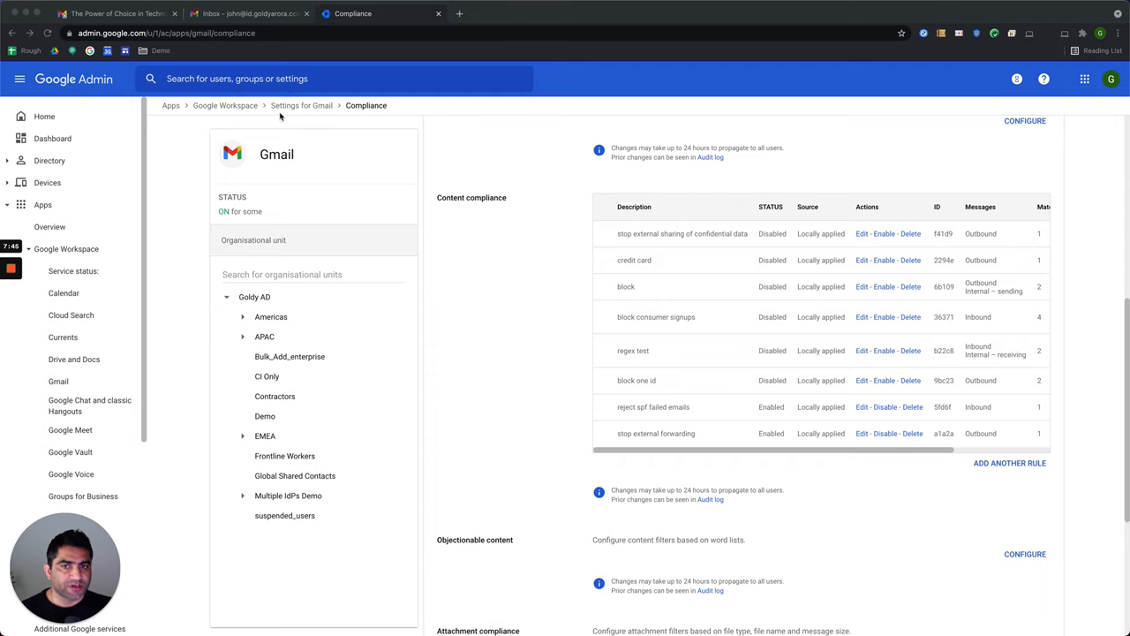
left_click(248, 14)
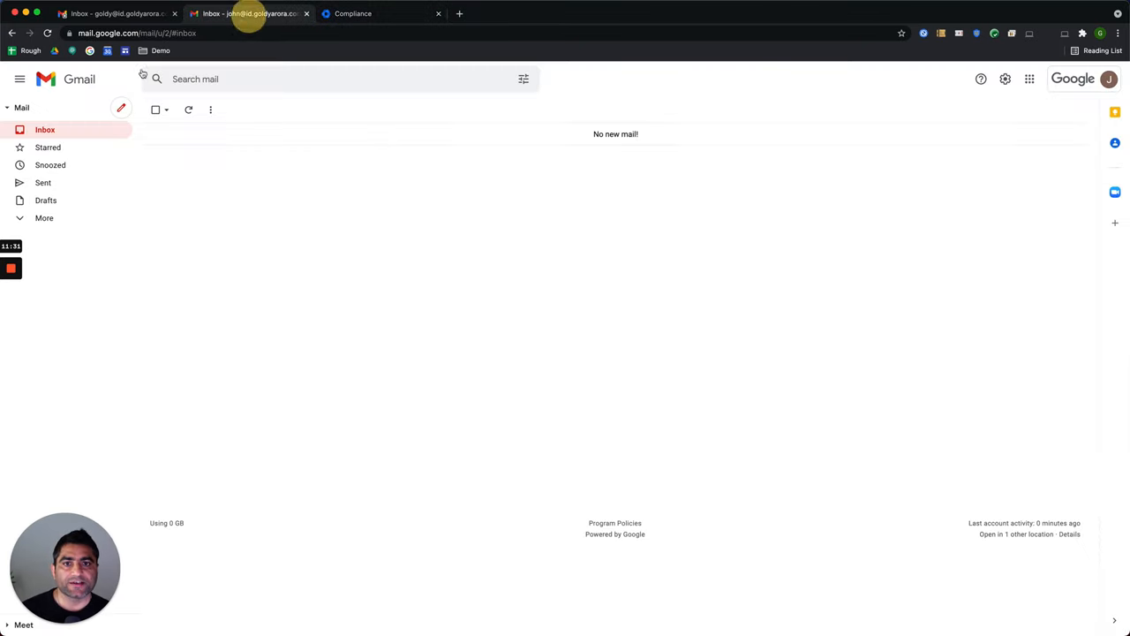
Switch to the sending account's inbox and check the signed-in account from the avatar menu
left_click(1109, 78)
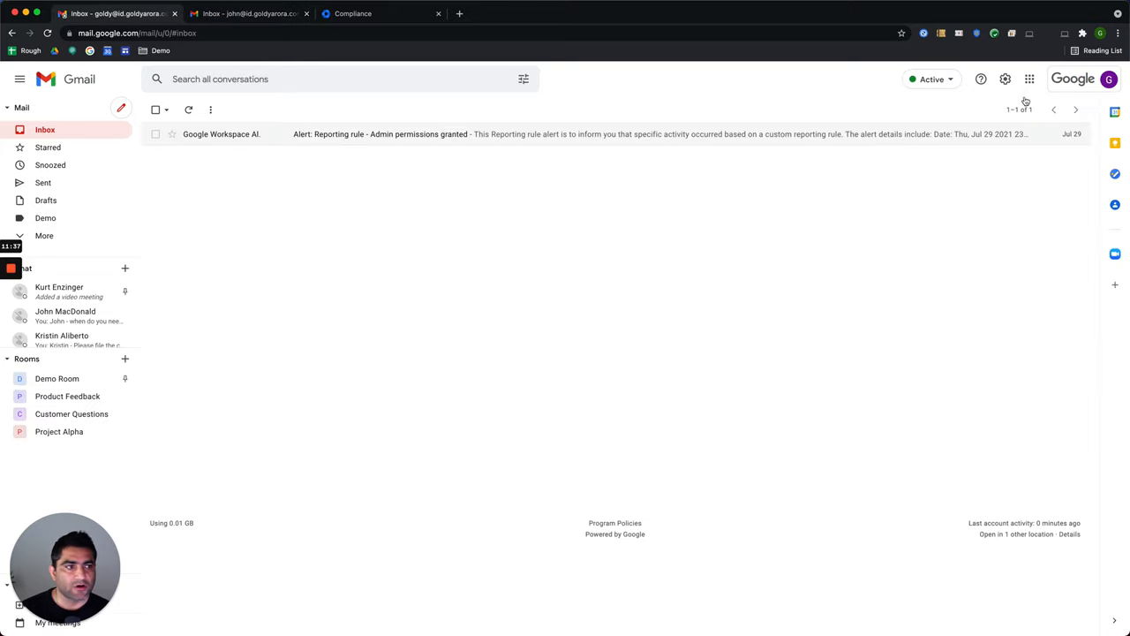
left_click(1109, 78)
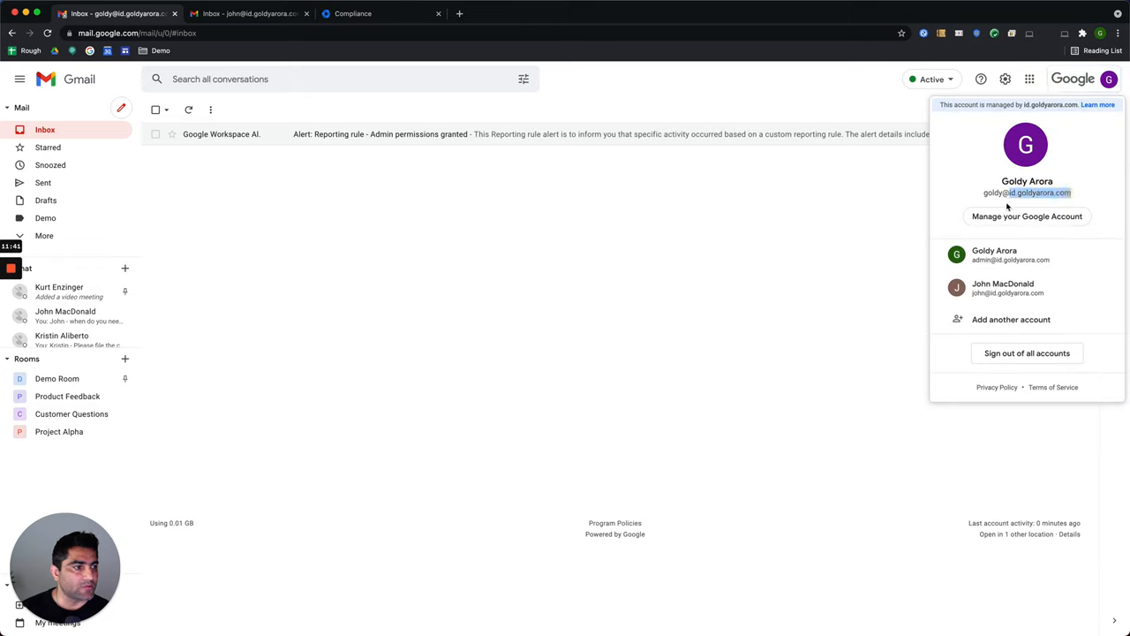
mouse_move(558, 284)
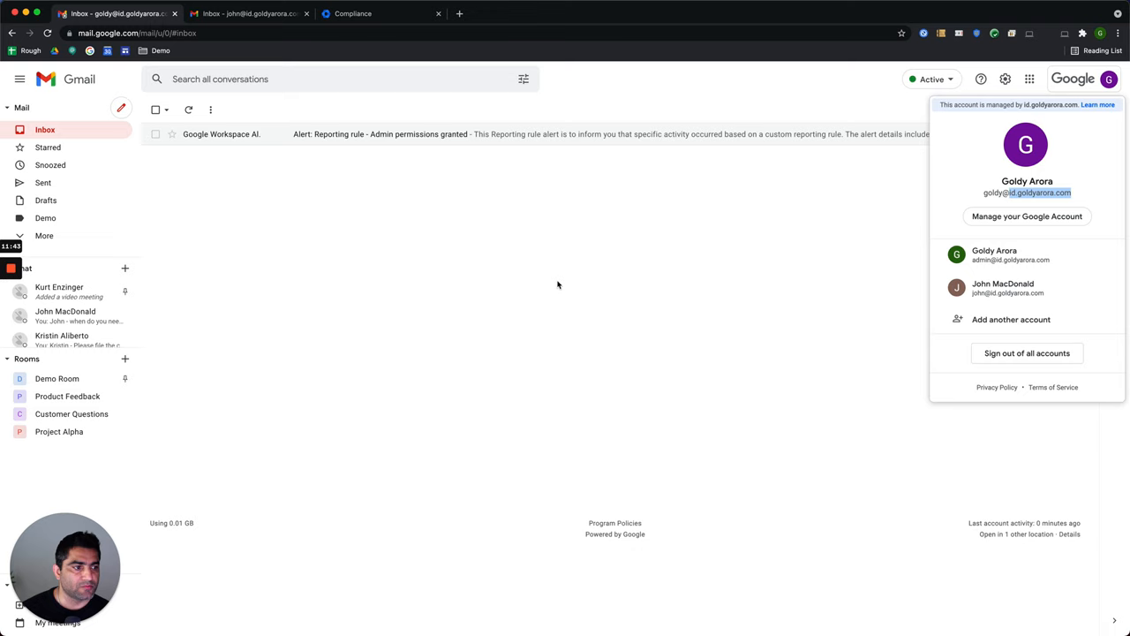
left_click(379, 135)
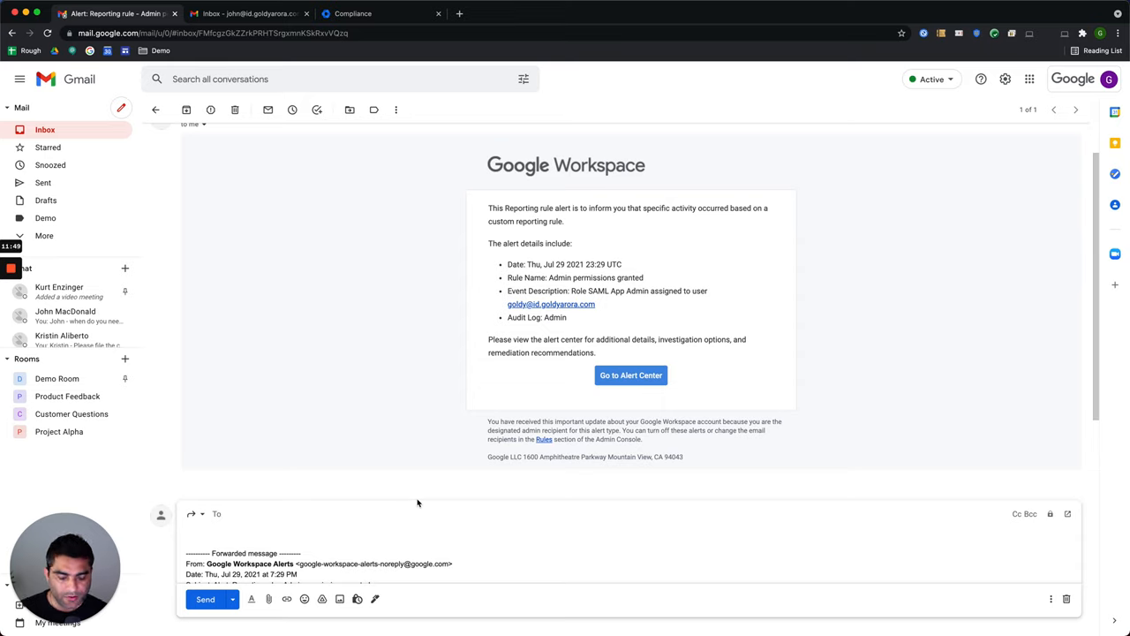
Forward the alert to colleague John and the external address with the note 'email test' and send it
type("john")
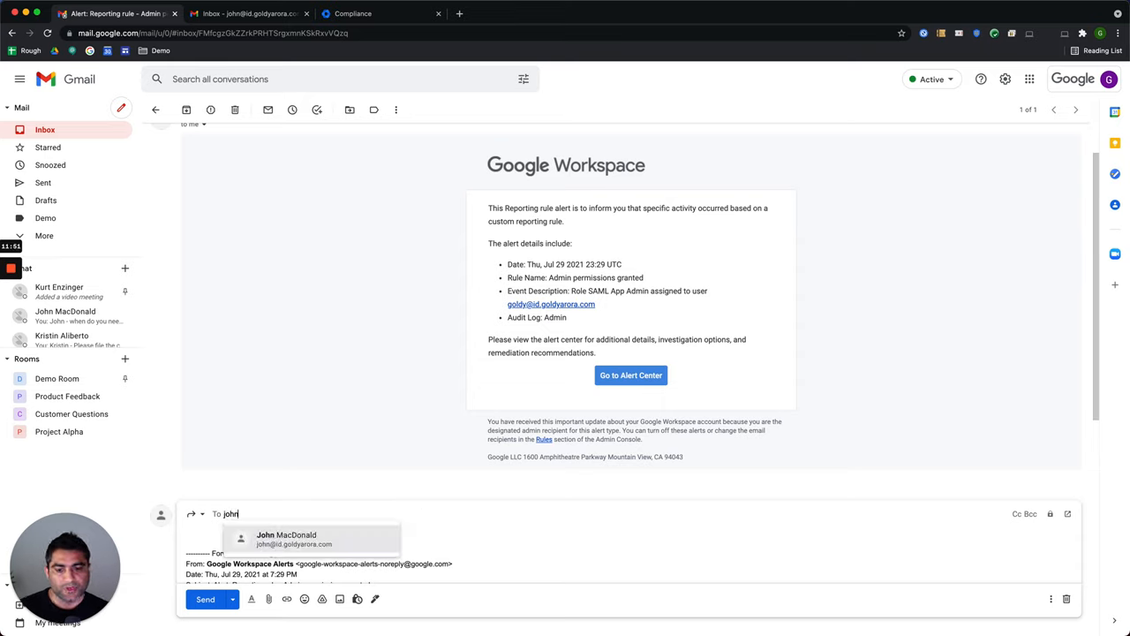
left_click(286, 537)
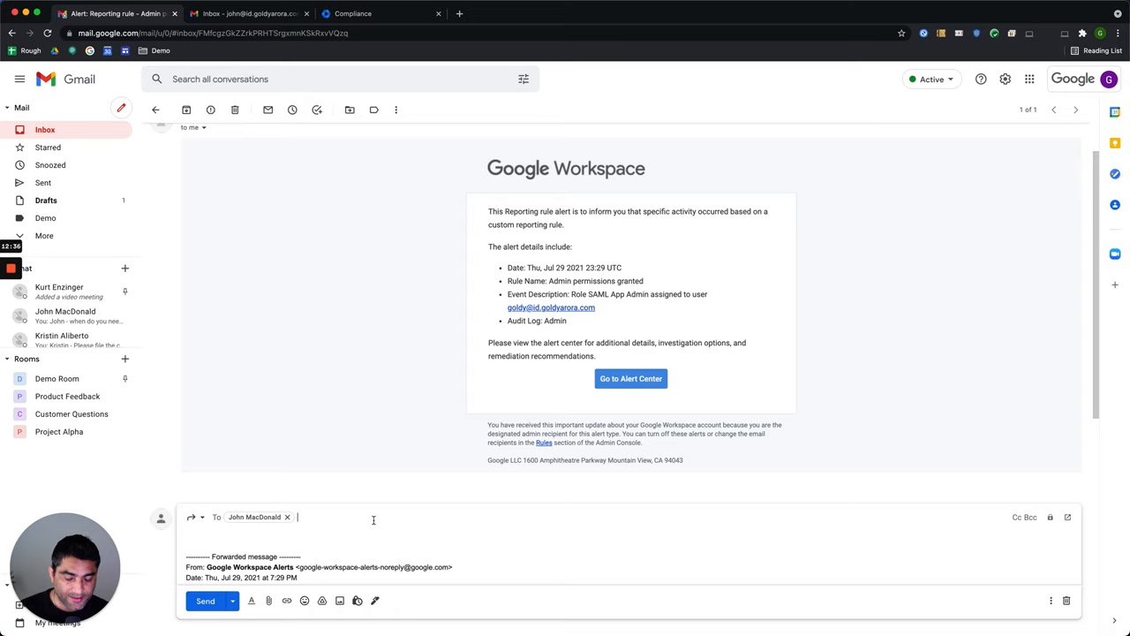
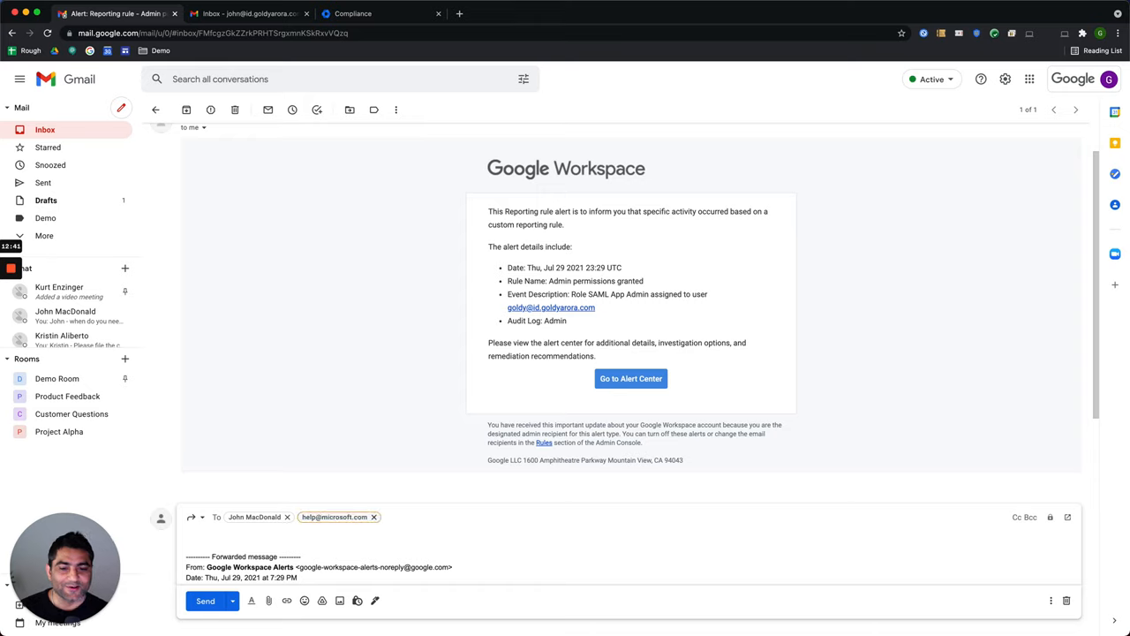
type("em")
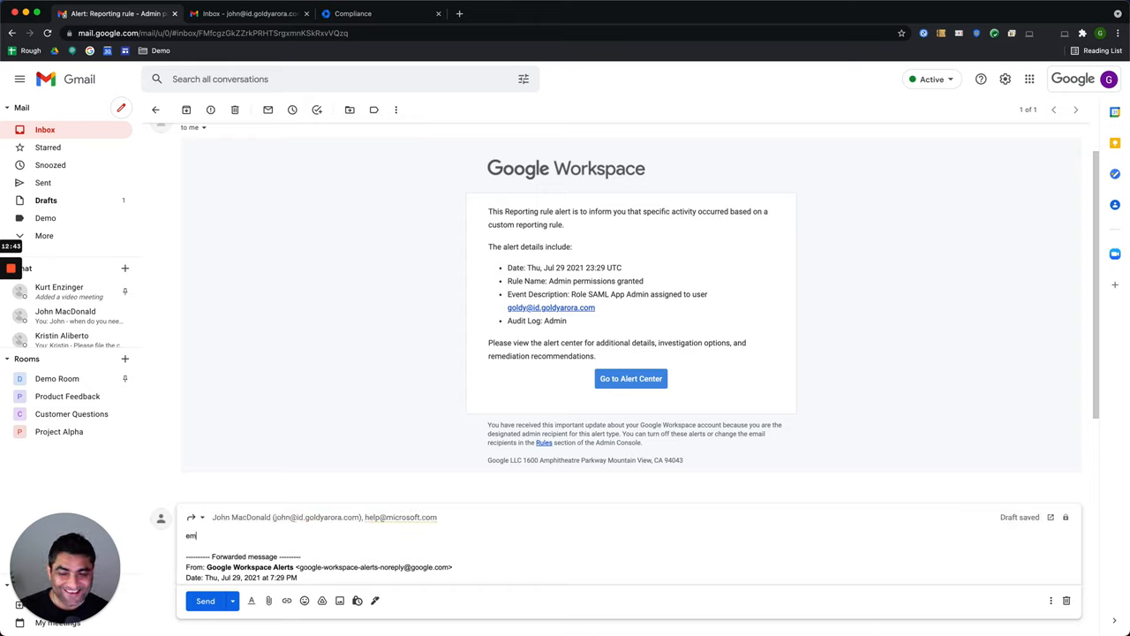
type("email test")
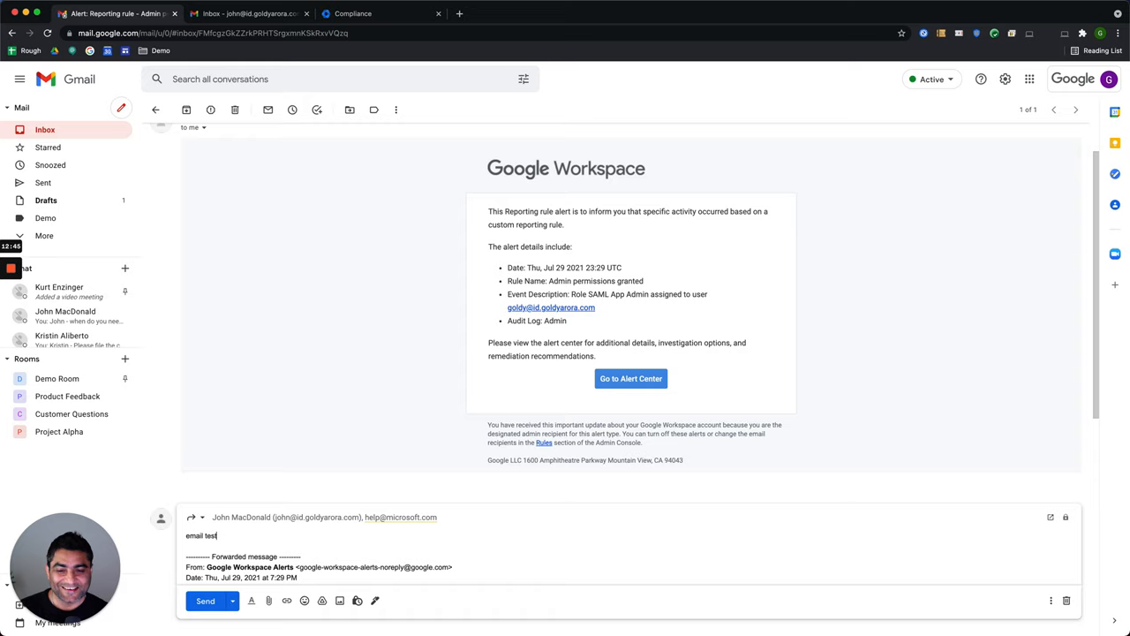
left_click(205, 600)
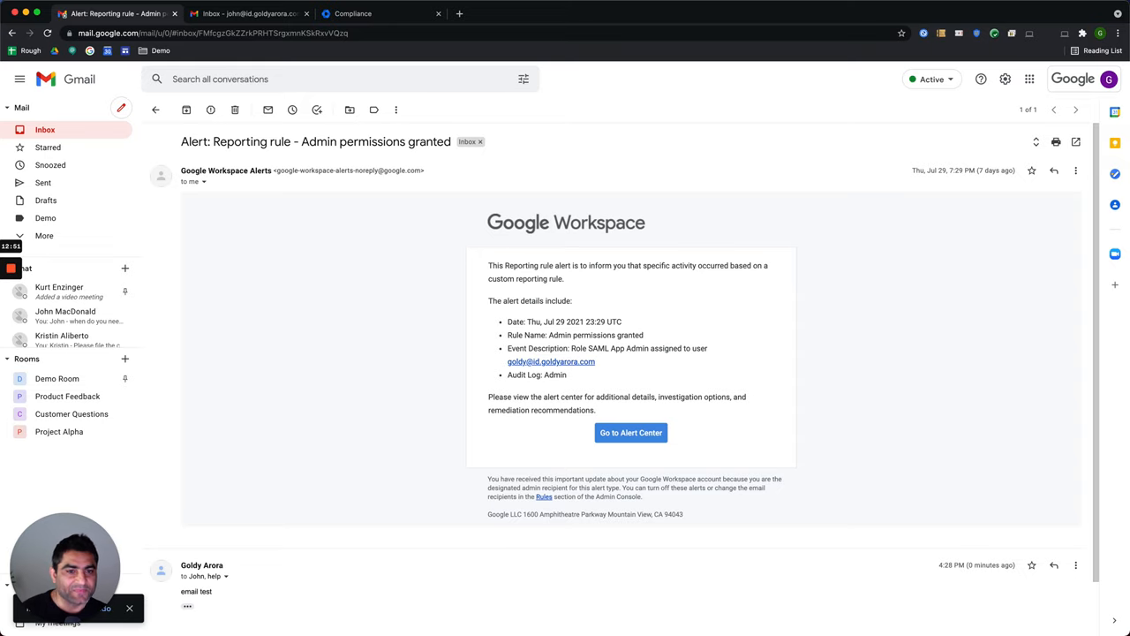
Confirm the forward reached the internal inbox, then read the Message blocked bounce for the external address
scroll("down", 3)
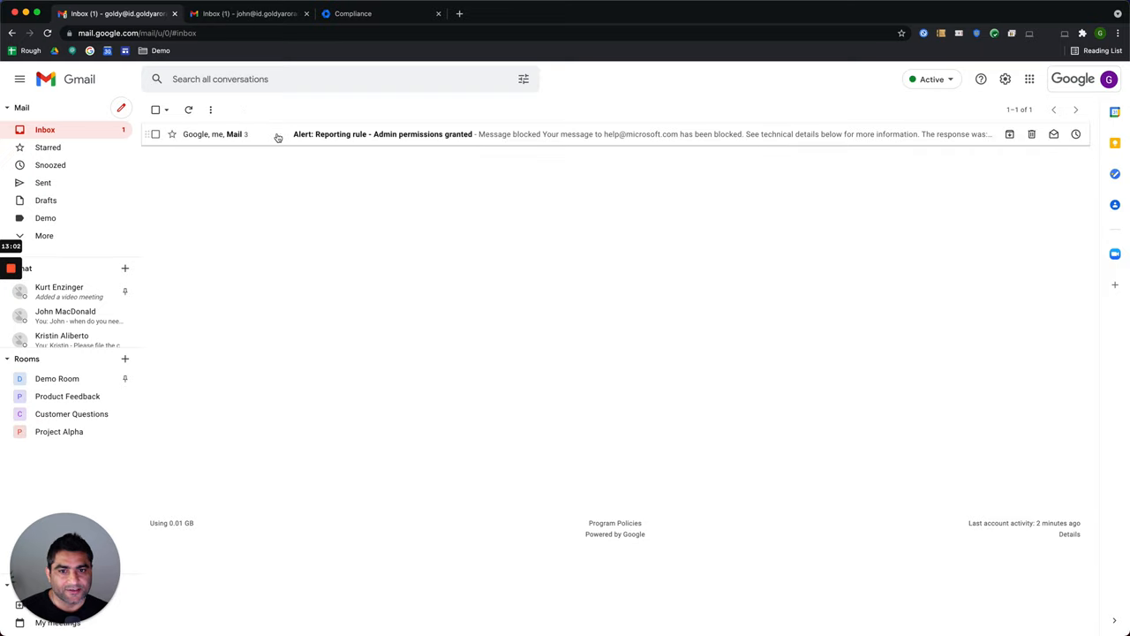
mouse_move(291, 142)
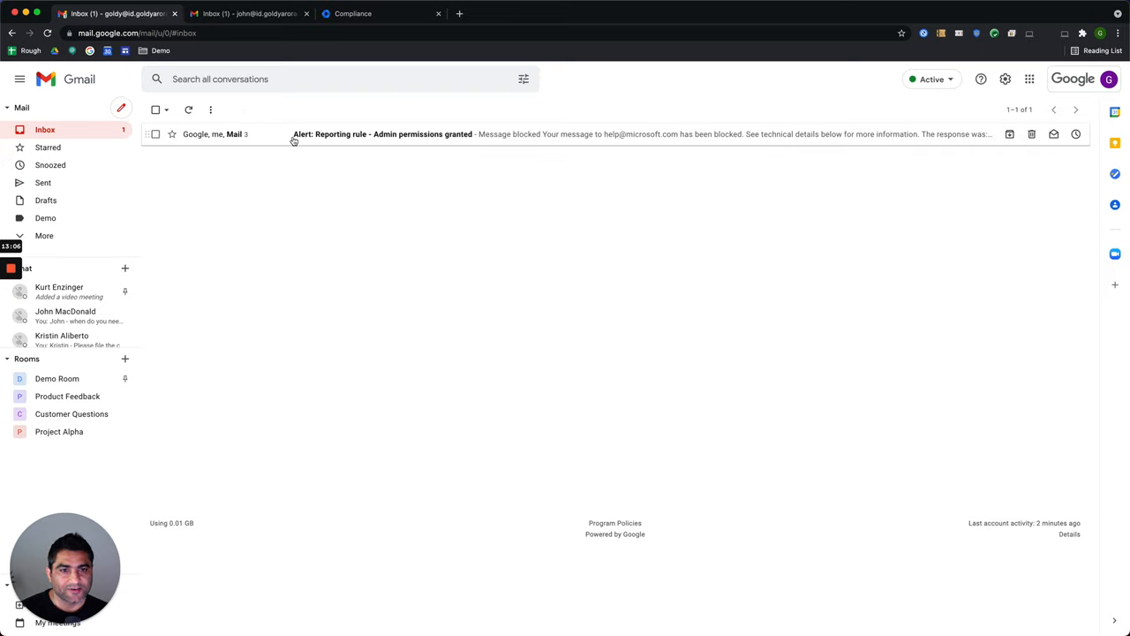
left_click(250, 14)
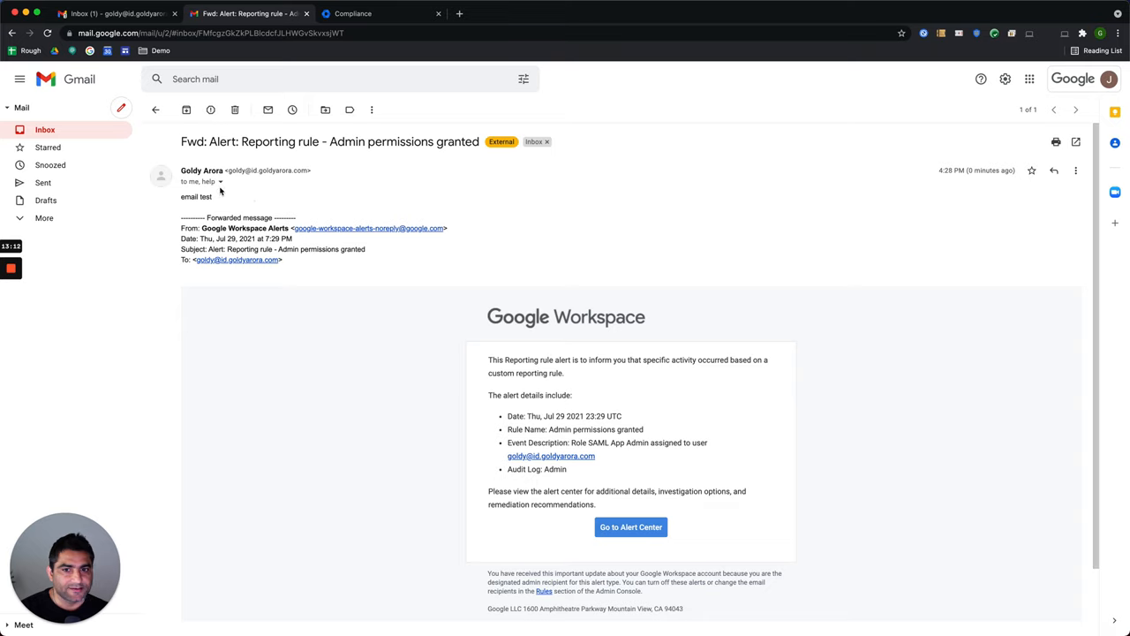
left_click(219, 180)
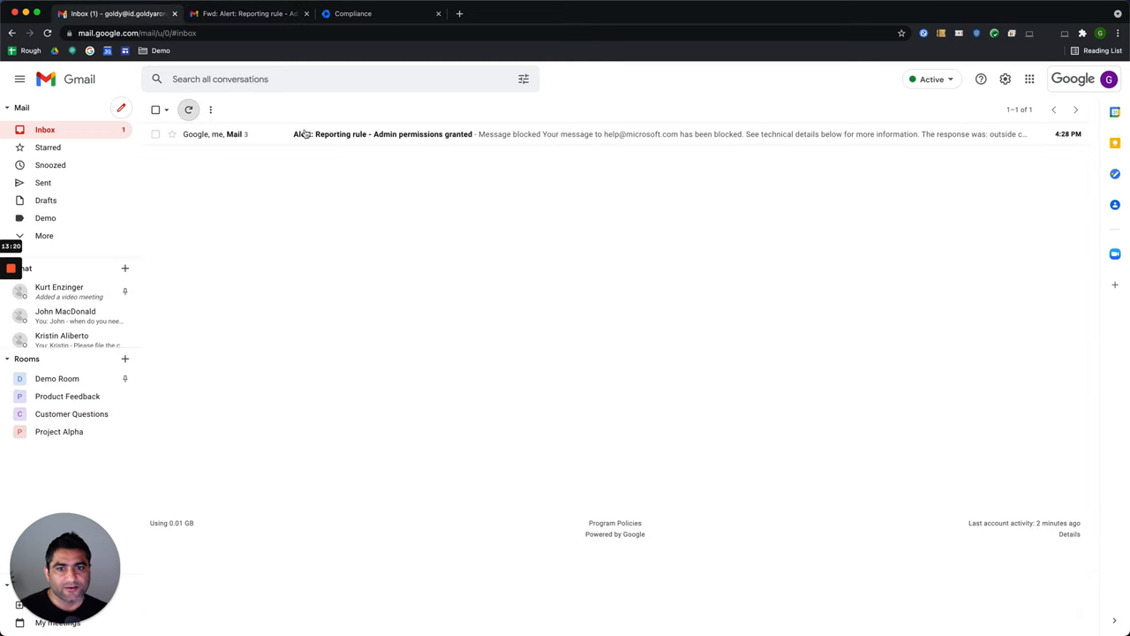
left_click(392, 134)
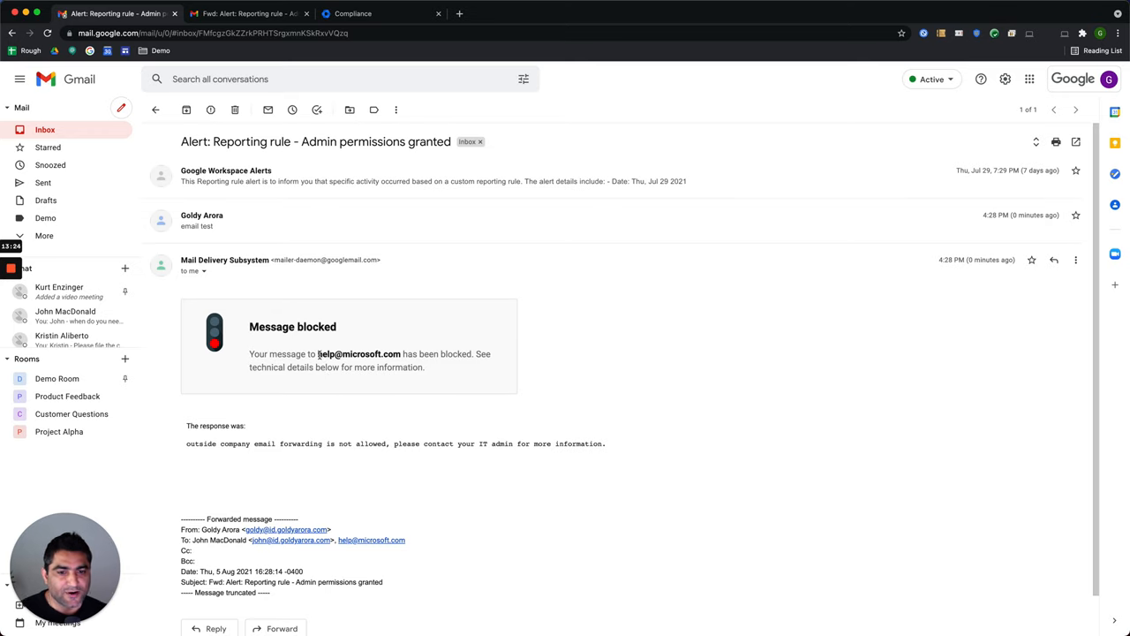
double_click(358, 353)
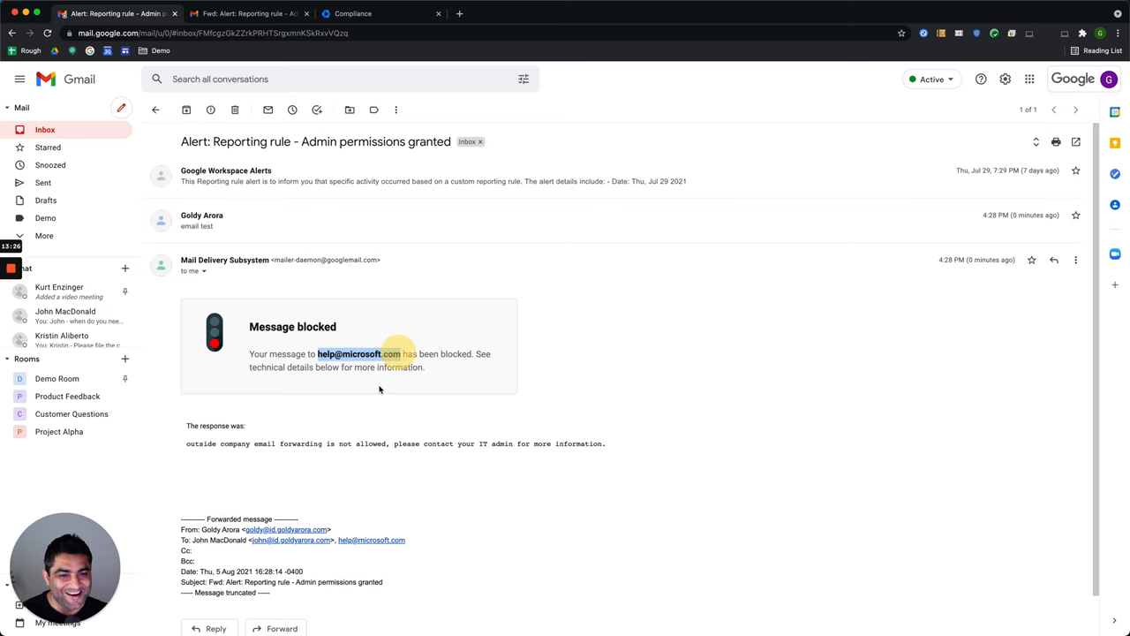